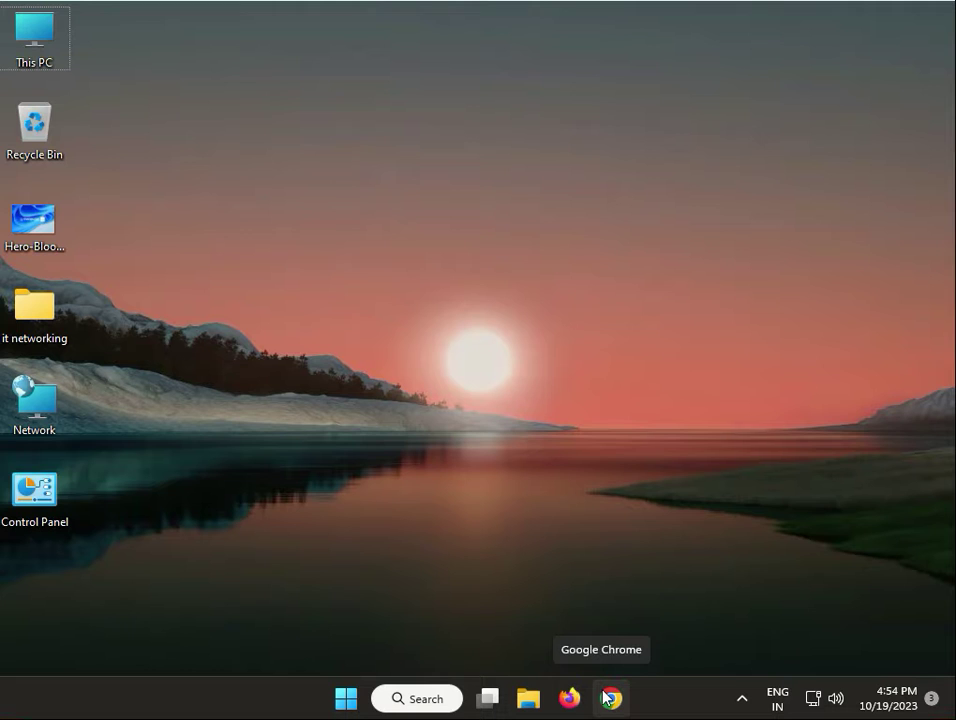
{"action": "mouse_move", "coordinate": [588, 298]}
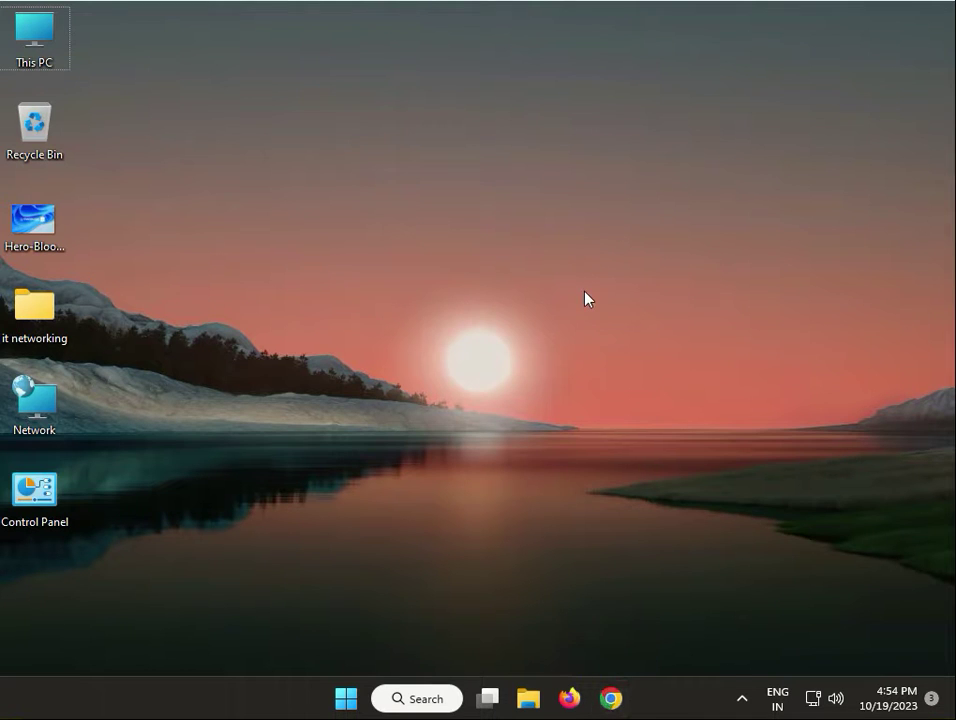
{"action": "mouse_move", "coordinate": [16, 572]}
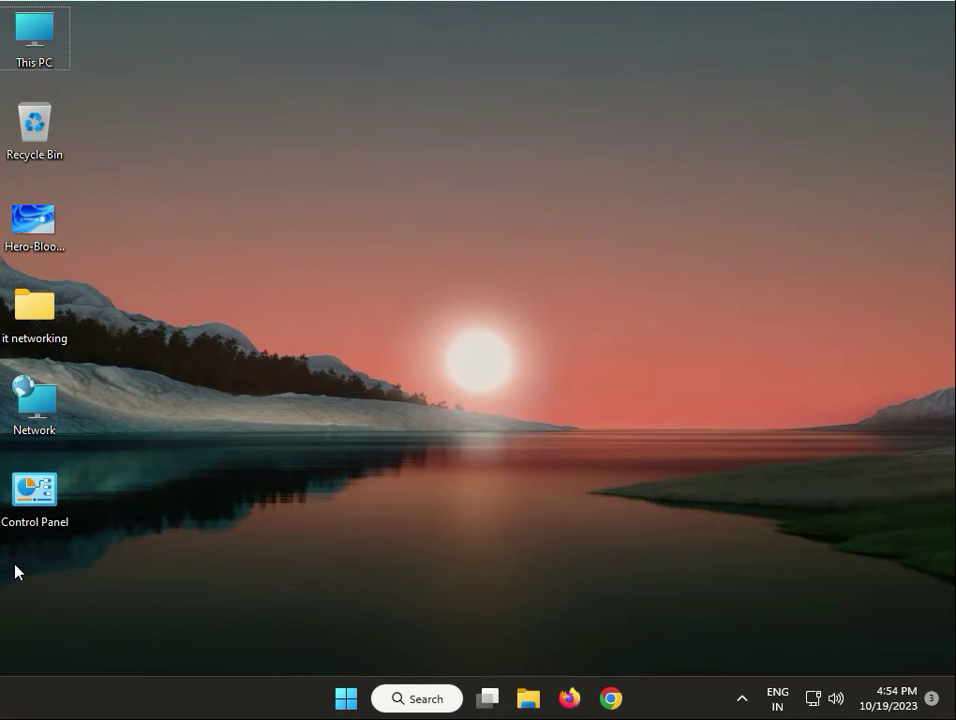
{"action": "mouse_move", "coordinate": [378, 668]}
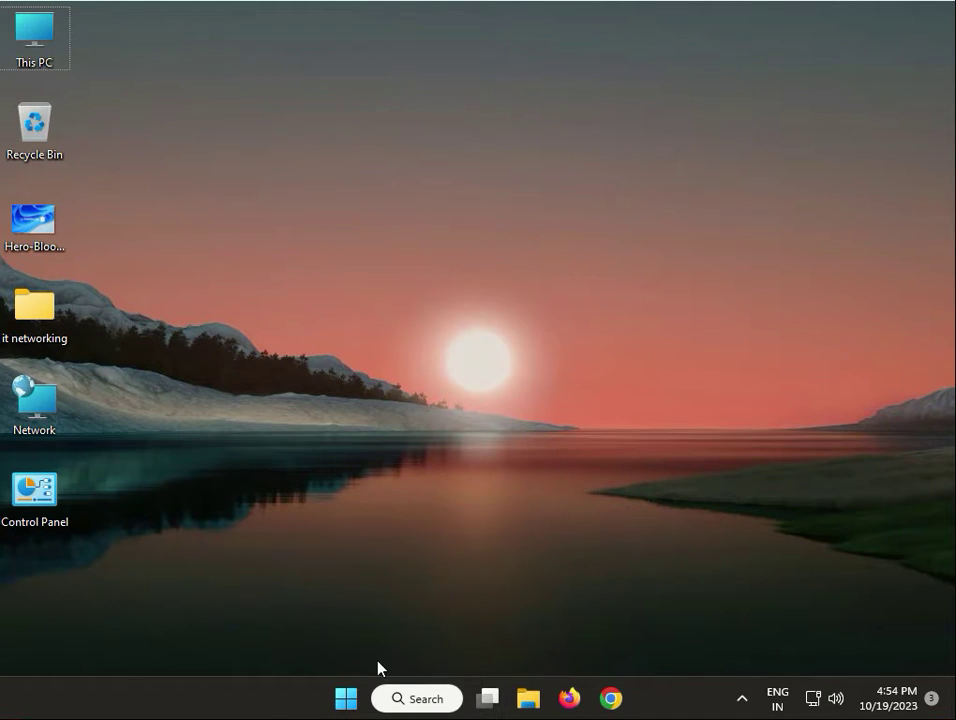
{"action": "mouse_move", "coordinate": [180, 520]}
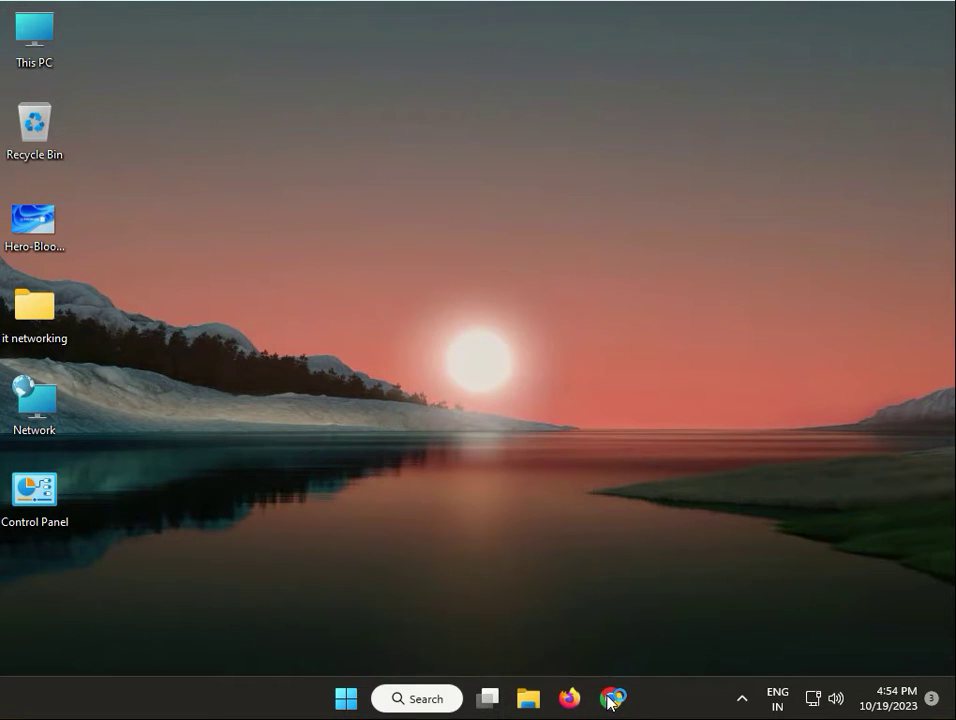
Search Google Images for 'usb 2.0', then refine the query to 'usb 2.0 desktop'
{"action": "left_click", "coordinate": [612, 698]}
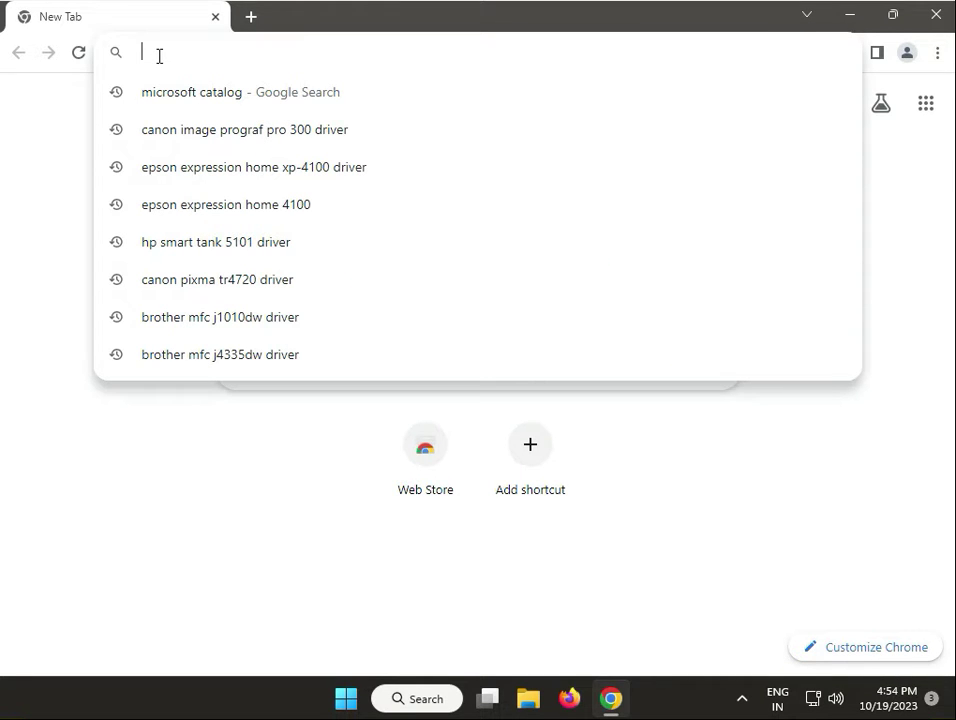
{"action": "type", "text": "u"}
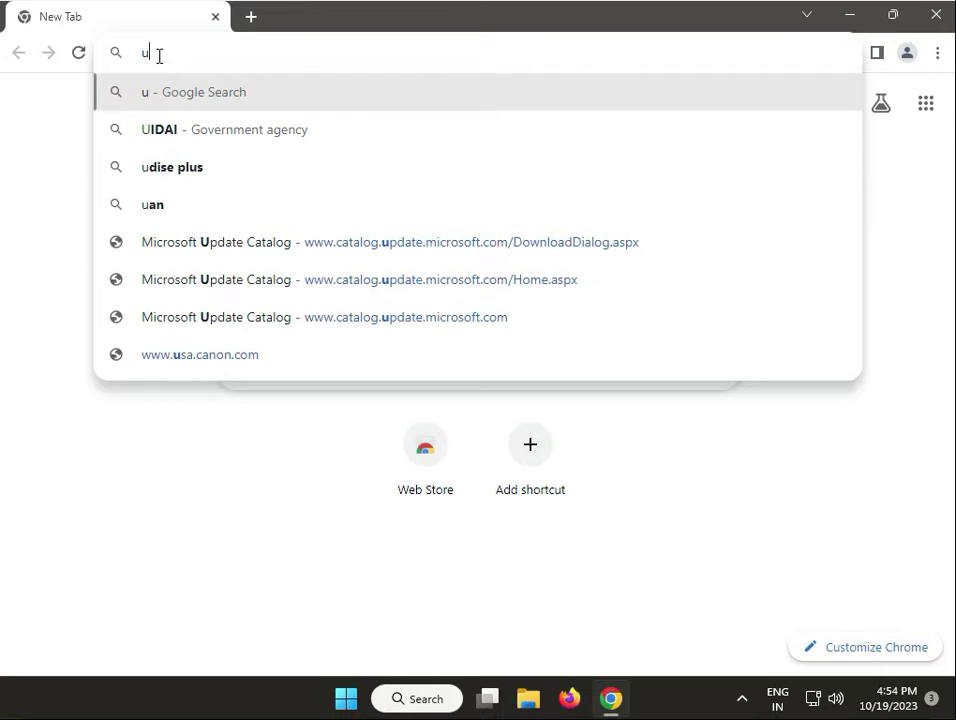
{"action": "type", "text": "sb"}
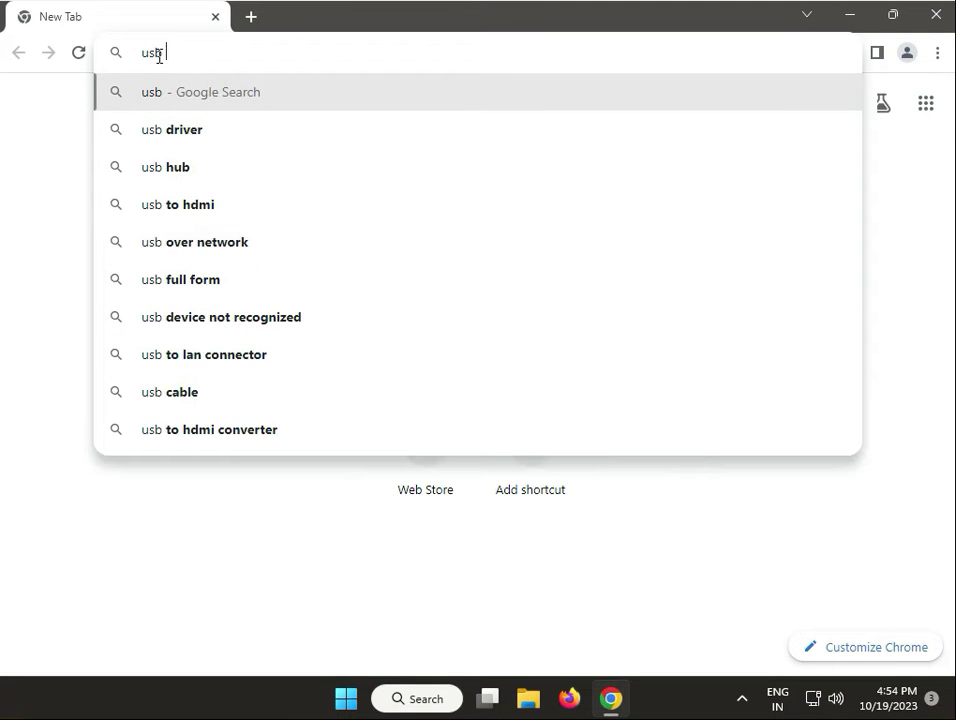
{"action": "type", "text": "2.0"}
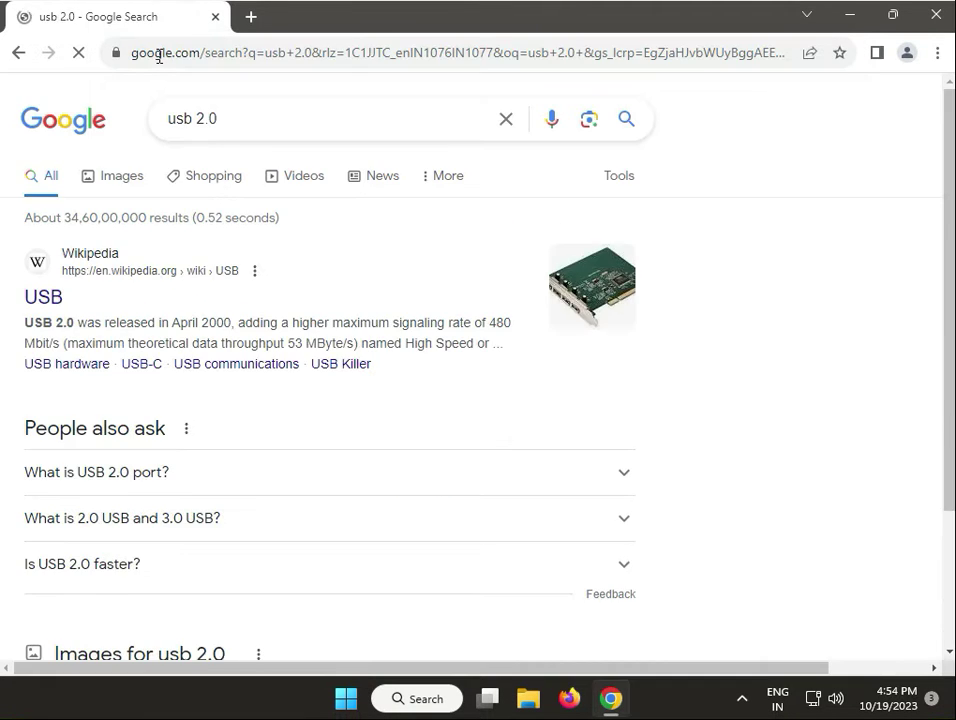
{"action": "left_click", "coordinate": [122, 176]}
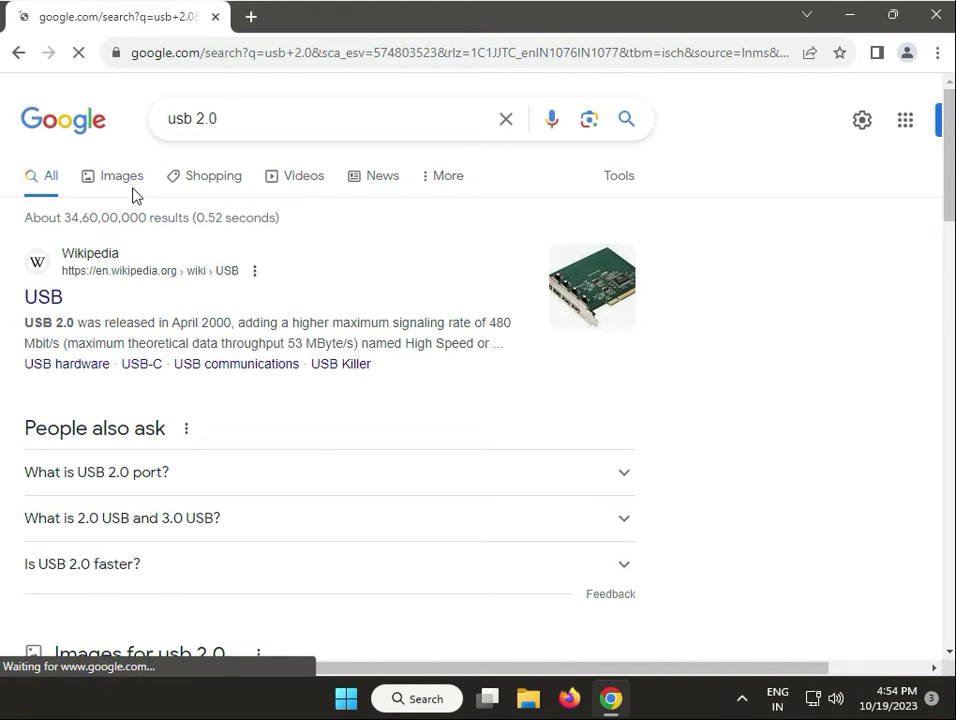
{"action": "left_click", "coordinate": [122, 176]}
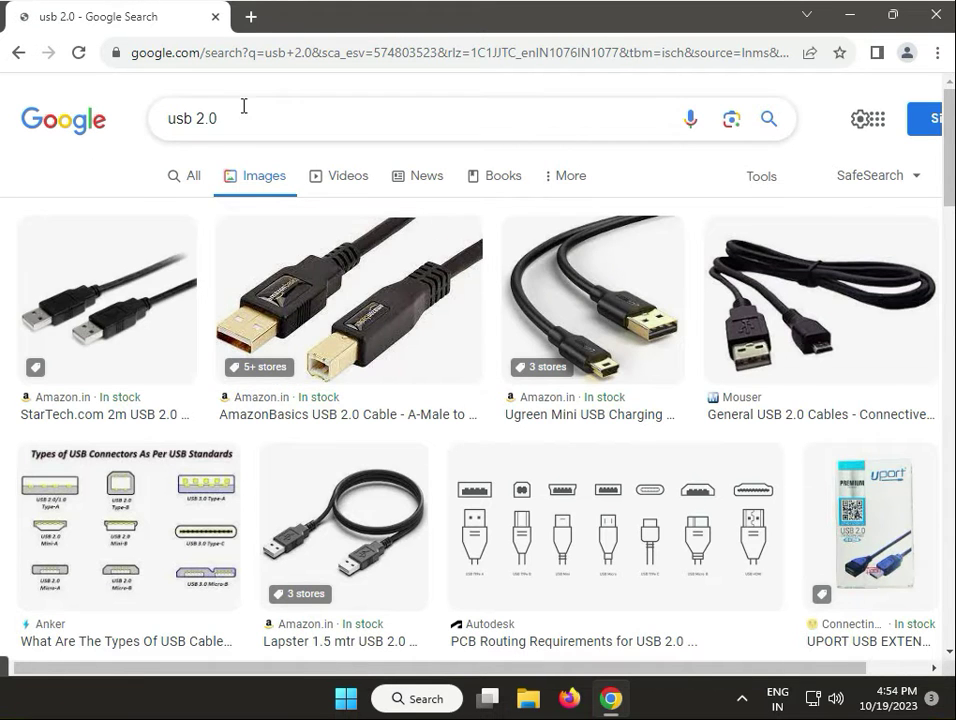
{"action": "type", "text": "de"}
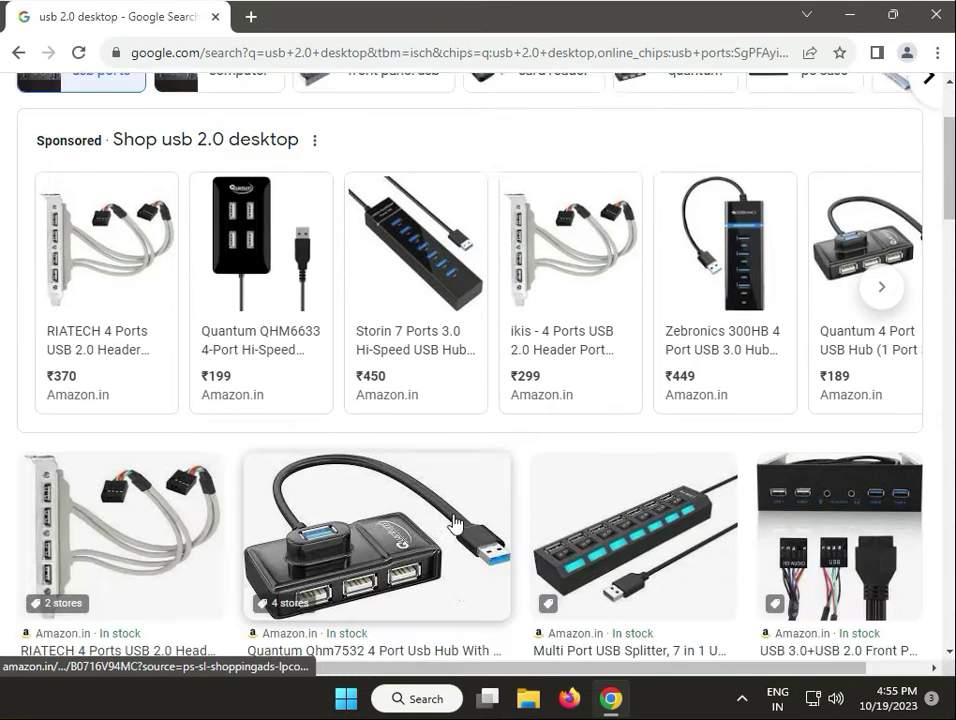
Preview the USB 3.0+USB 2.0 front panel and the computer case front ports images, then minimize Chrome
{"action": "scroll", "scroll_direction": "down", "scroll_amount": 3}
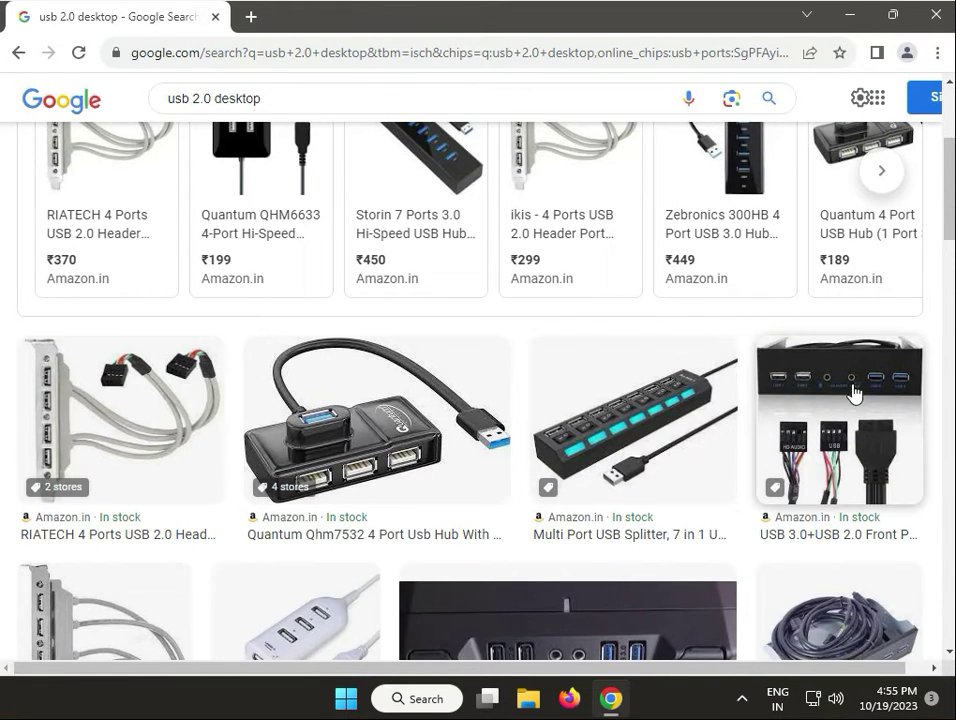
{"action": "left_click", "coordinate": [838, 420]}
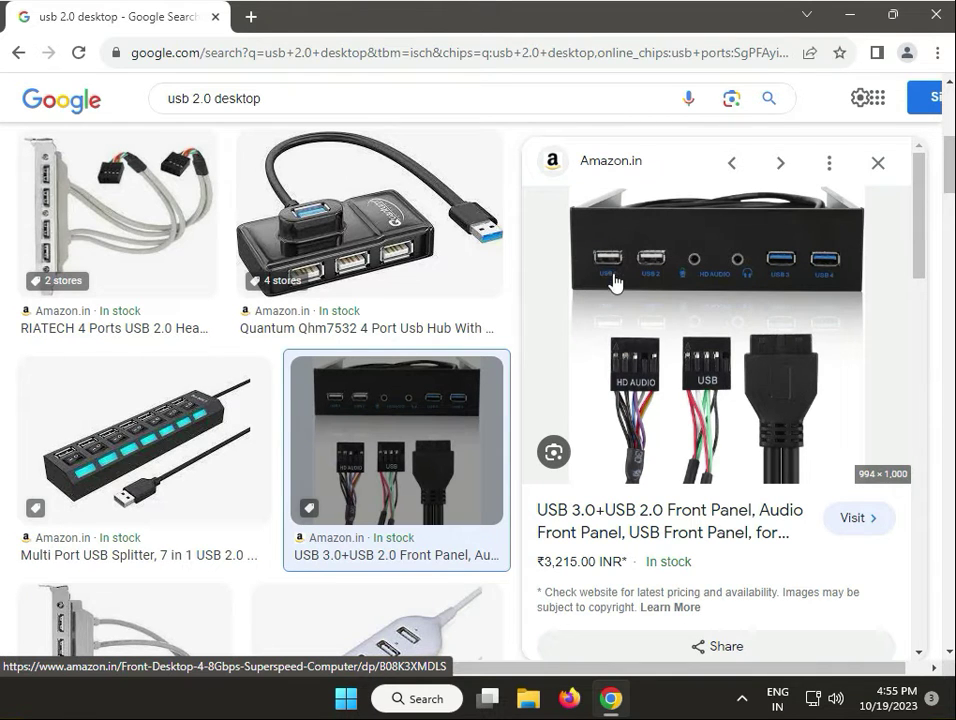
{"action": "mouse_move", "coordinate": [780, 282]}
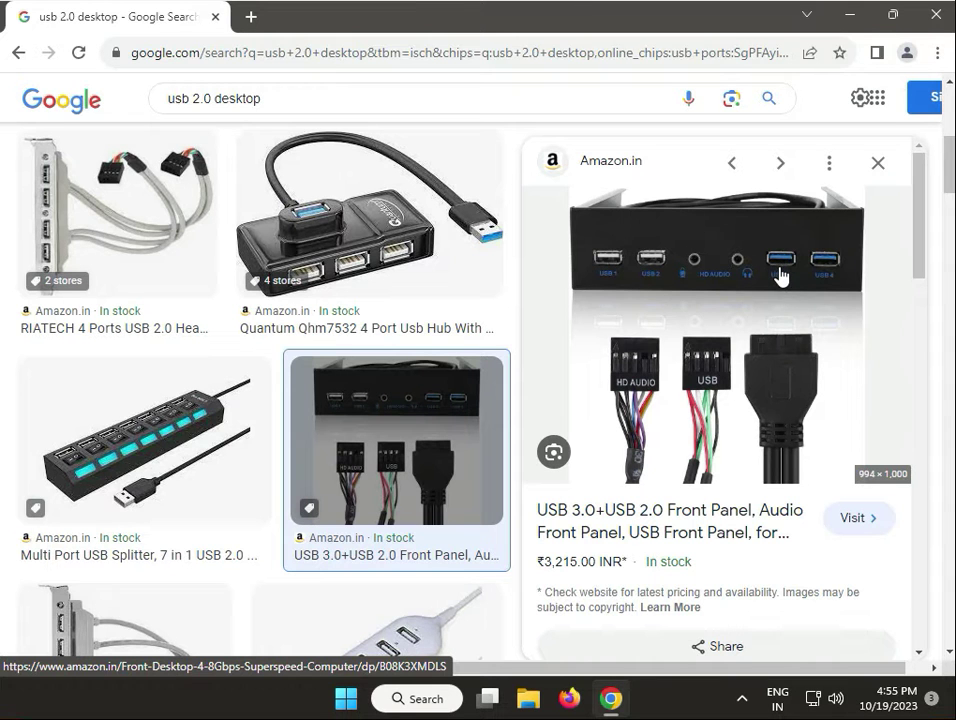
{"action": "mouse_move", "coordinate": [596, 352]}
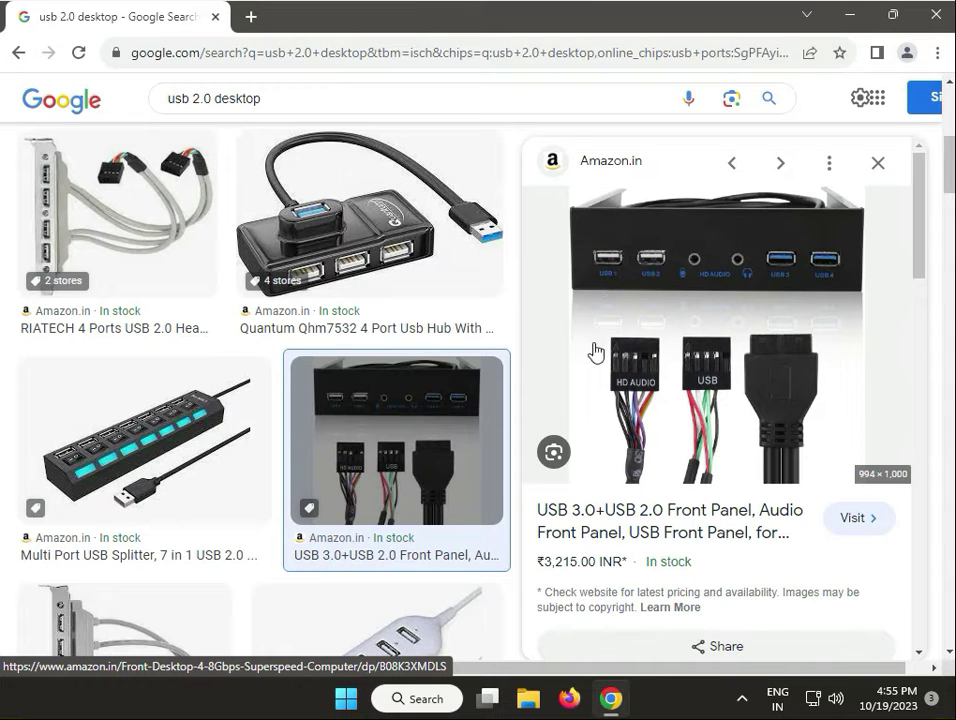
{"action": "left_click", "coordinate": [876, 162]}
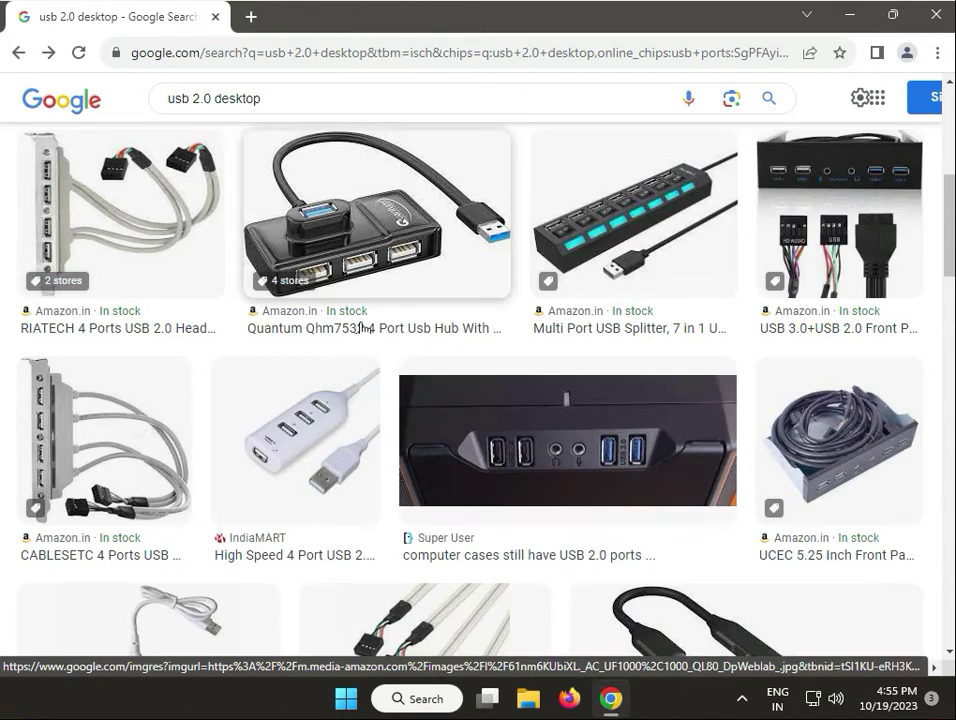
{"action": "left_click", "coordinate": [568, 440]}
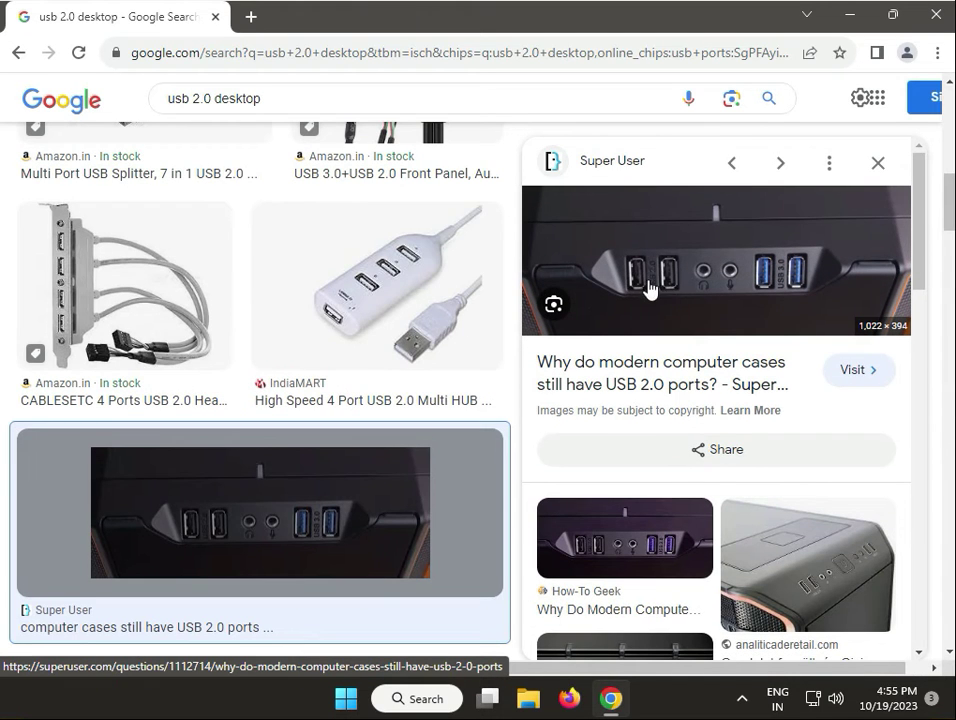
{"action": "mouse_move", "coordinate": [788, 284]}
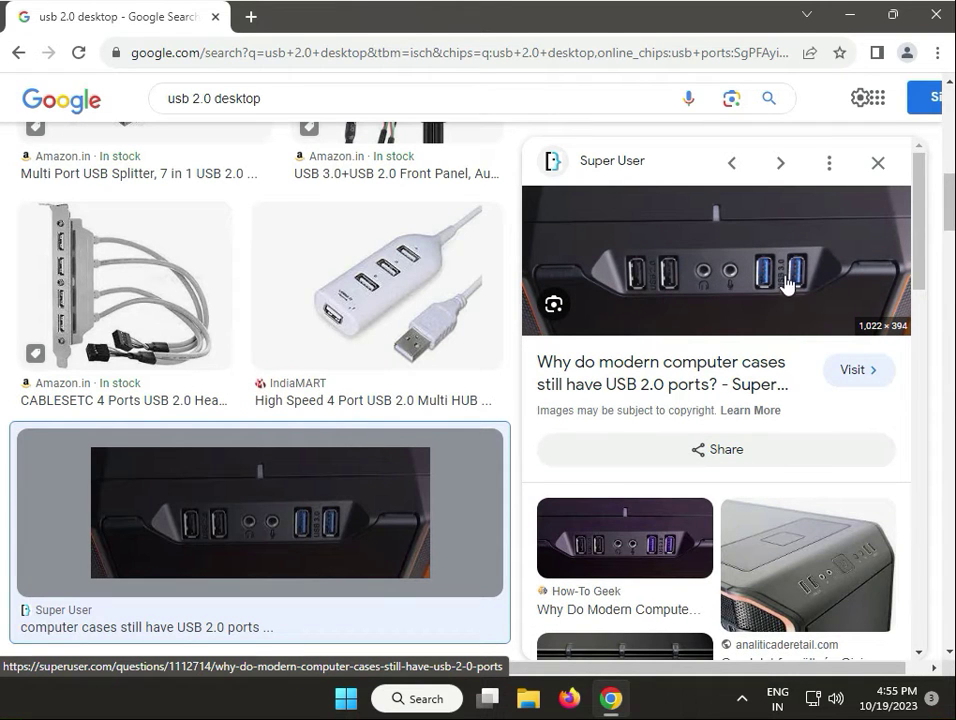
{"action": "mouse_move", "coordinate": [628, 276]}
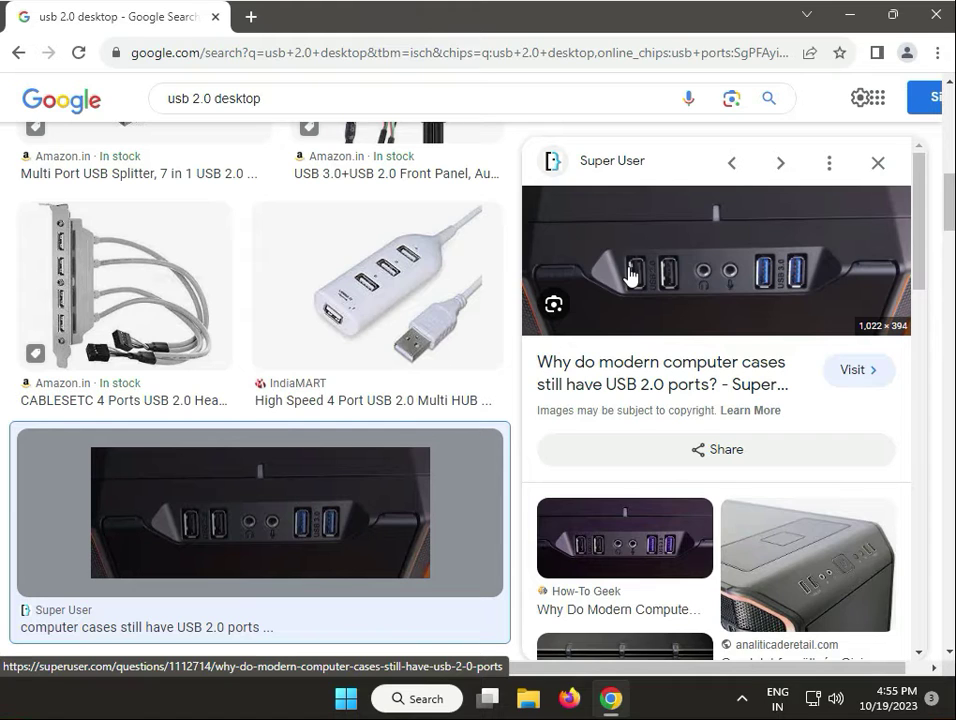
{"action": "mouse_move", "coordinate": [640, 268]}
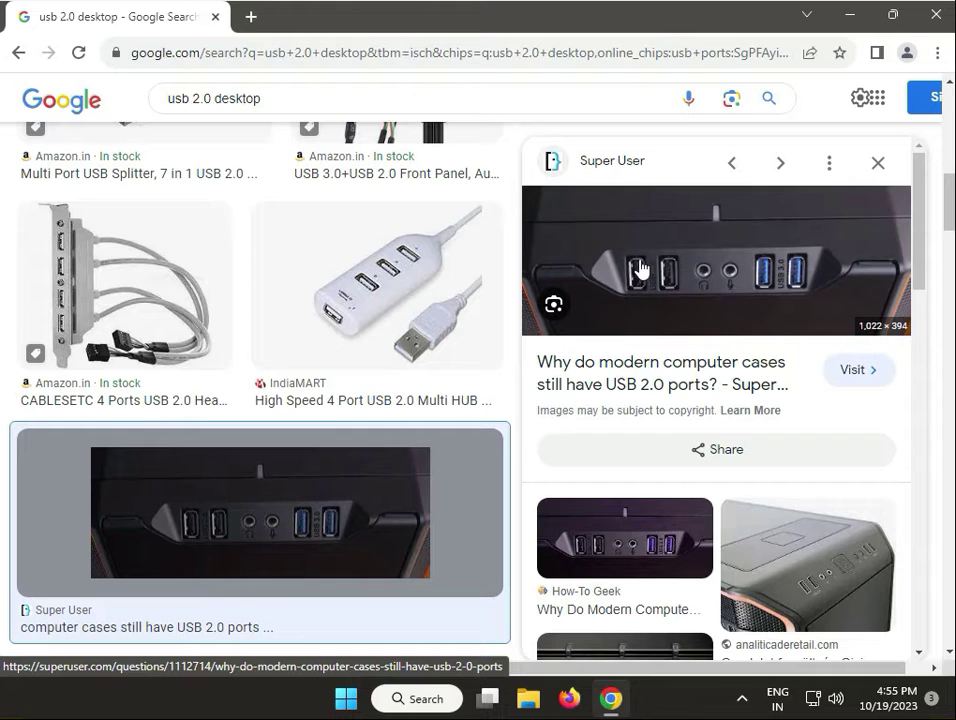
{"action": "left_click", "coordinate": [852, 16]}
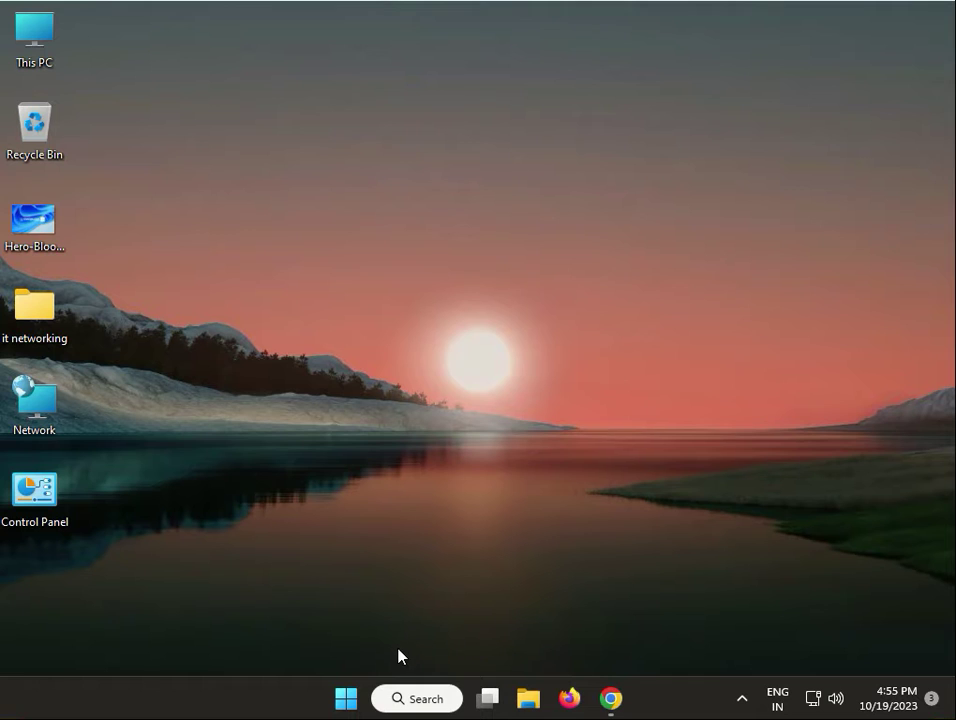
{"action": "mouse_move", "coordinate": [612, 698]}
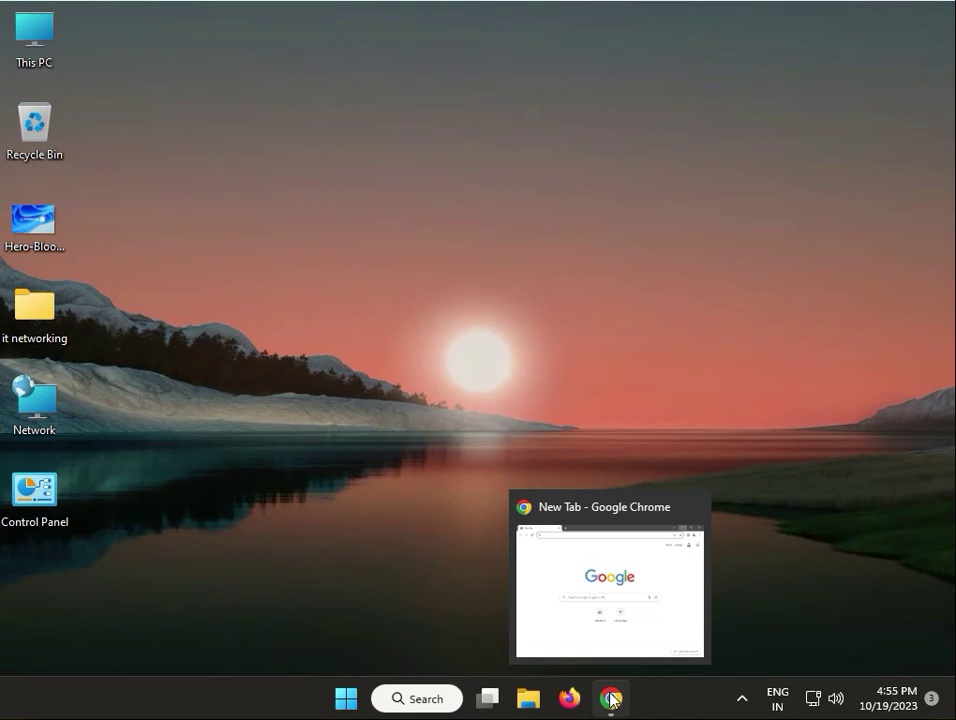
{"action": "mouse_move", "coordinate": [488, 698]}
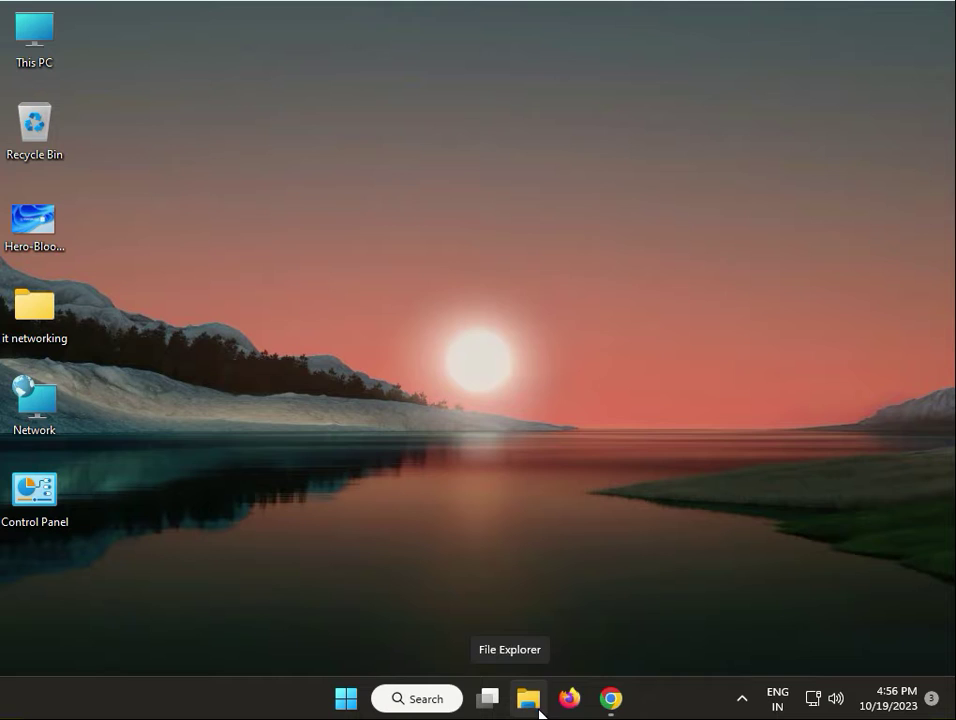
Enter 'windows 11 installation media' as a search in a new Chrome tab
{"action": "left_click", "coordinate": [610, 698]}
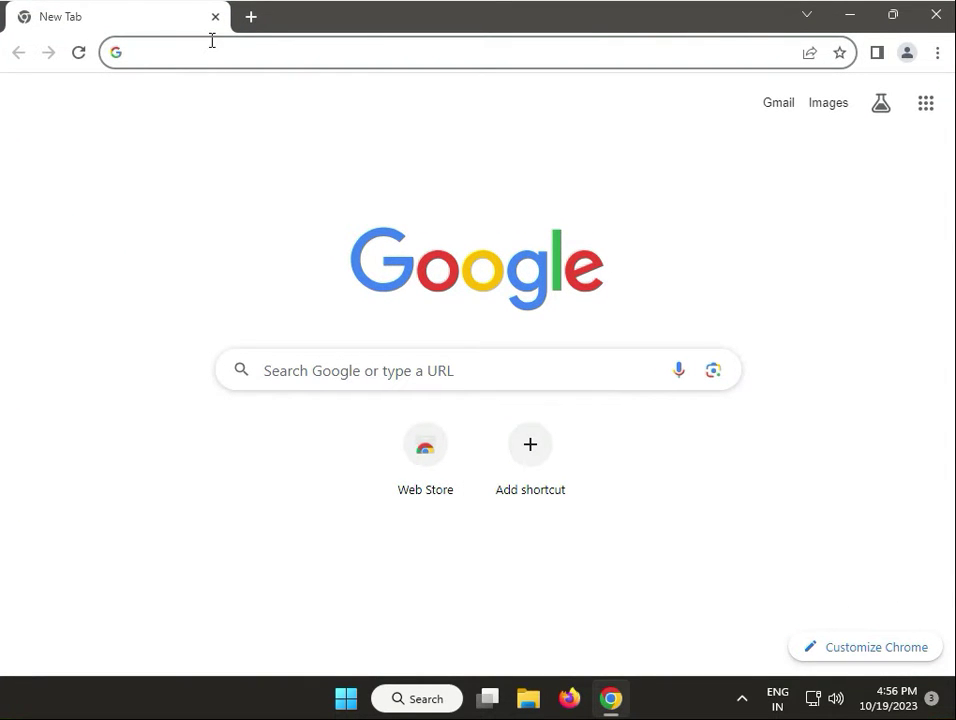
{"action": "type", "text": "window"}
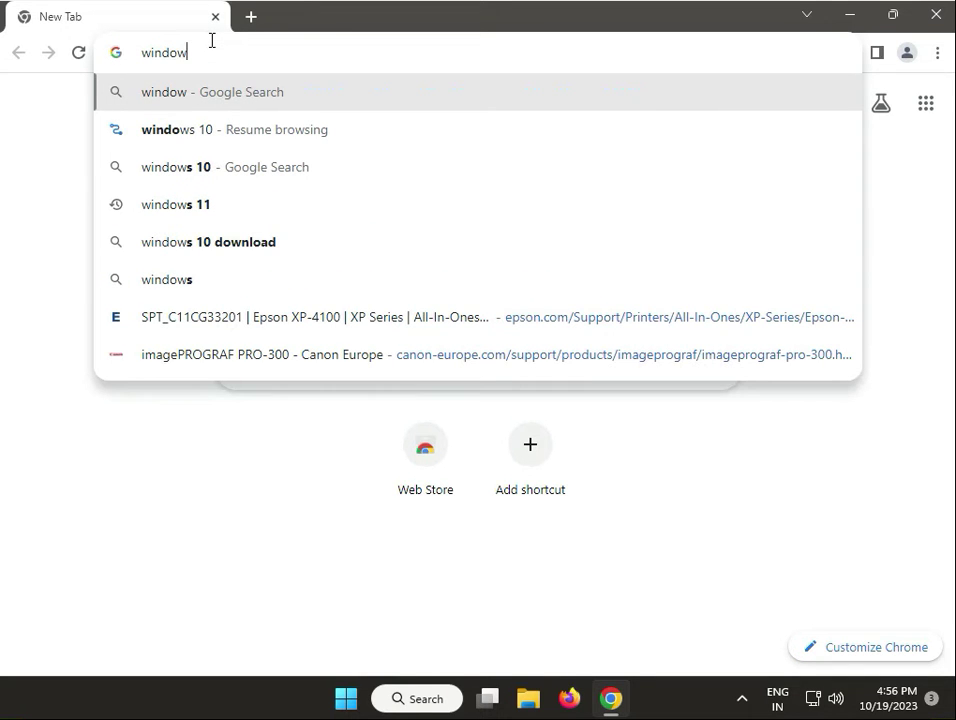
{"action": "type", "text": "s"}
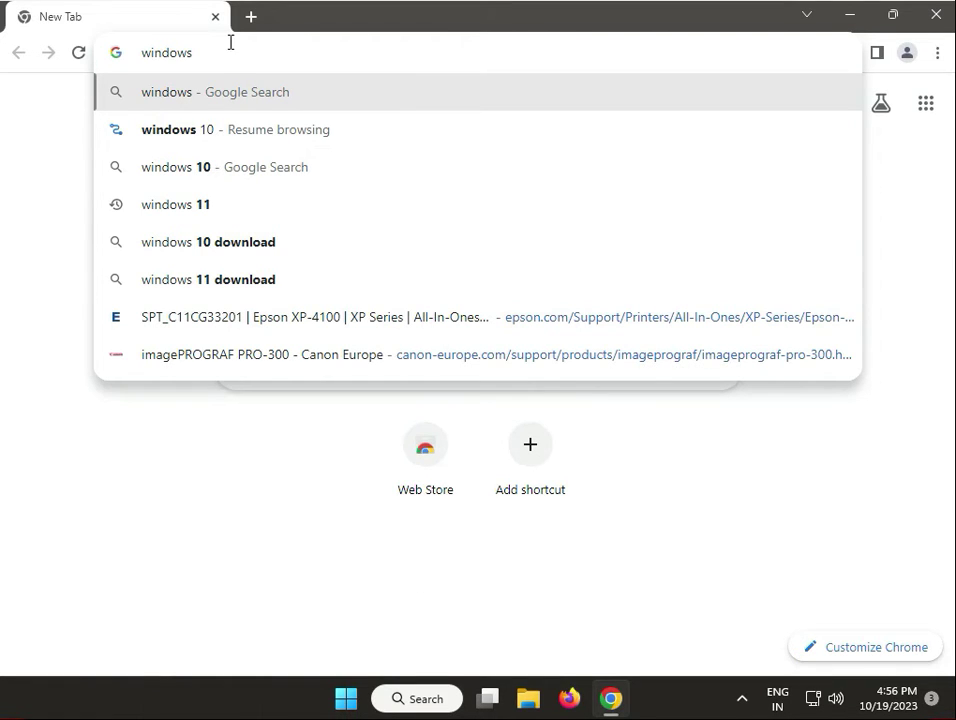
{"action": "type", "text": "1"}
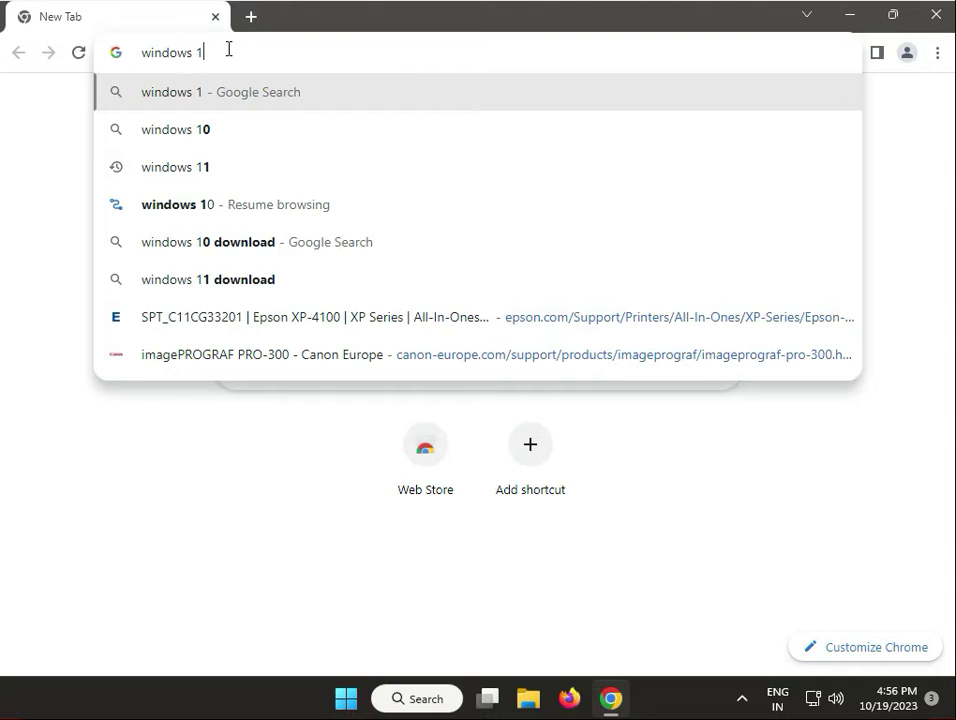
{"action": "type", "text": "1"}
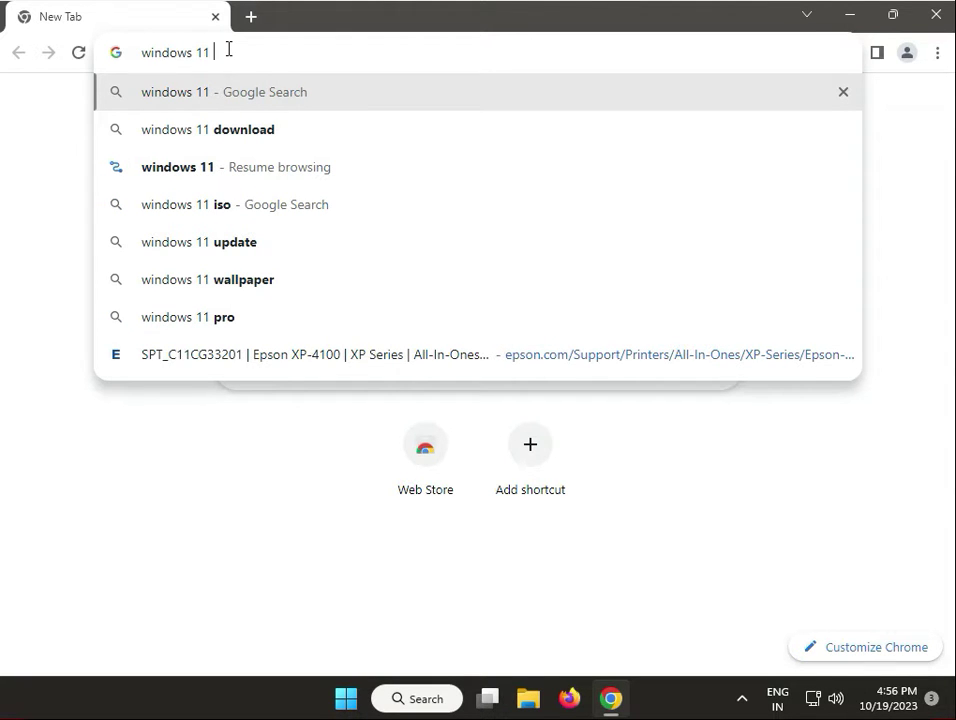
{"action": "type", "text": "installation"}
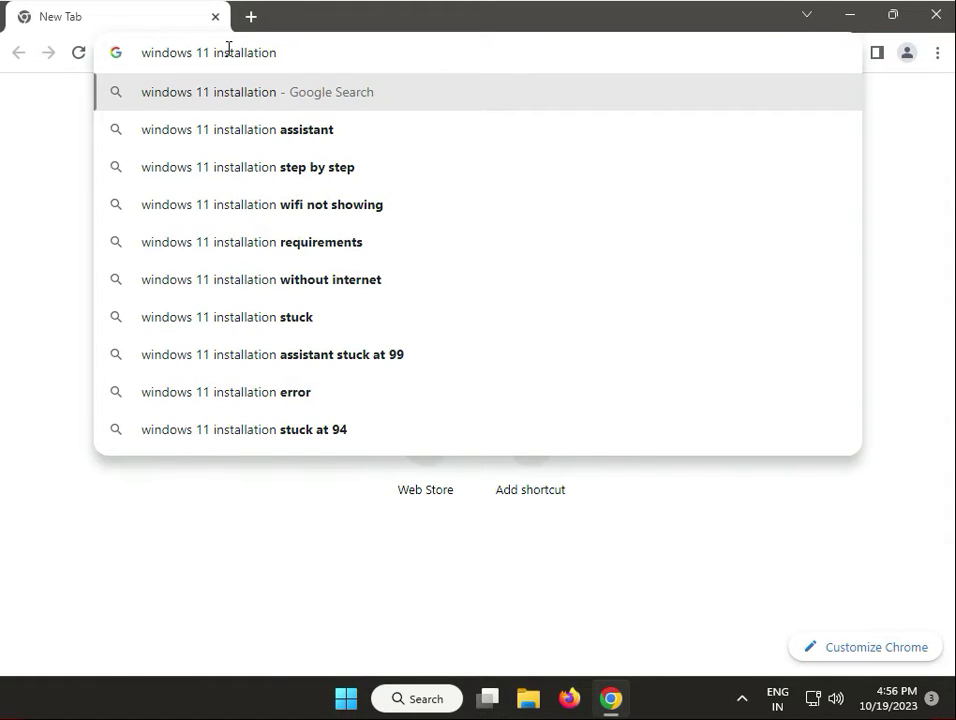
{"action": "type", "text": "media"}
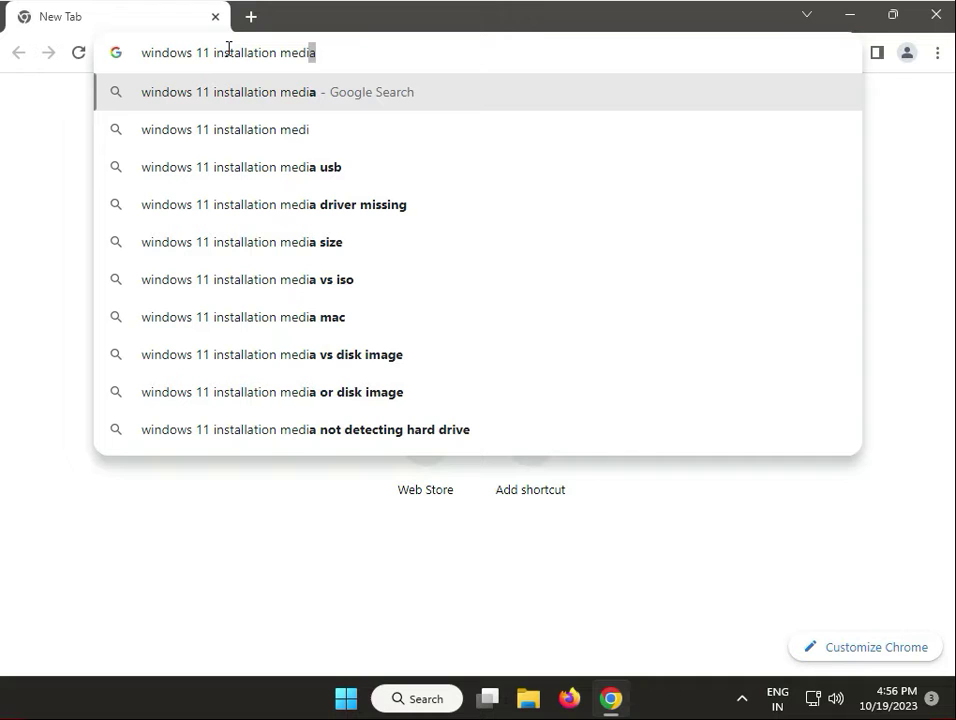
{"action": "mouse_move", "coordinate": [284, 104]}
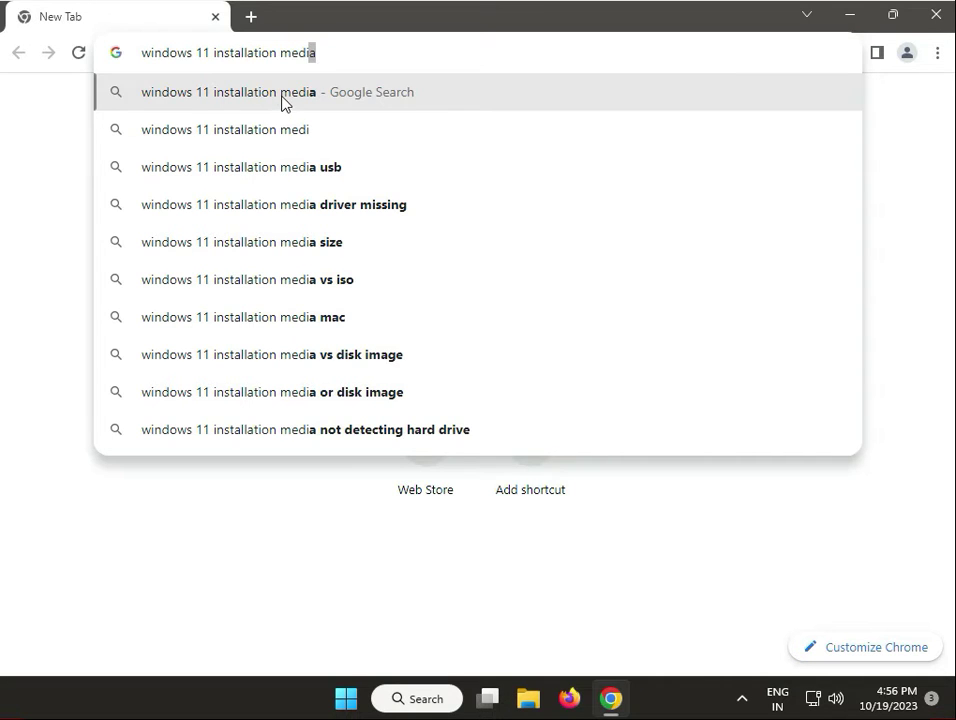
Reach Microsoft's Download Windows 11 page, get the Installation Assistant and check Downloads shows it finished
{"action": "left_click", "coordinate": [278, 92]}
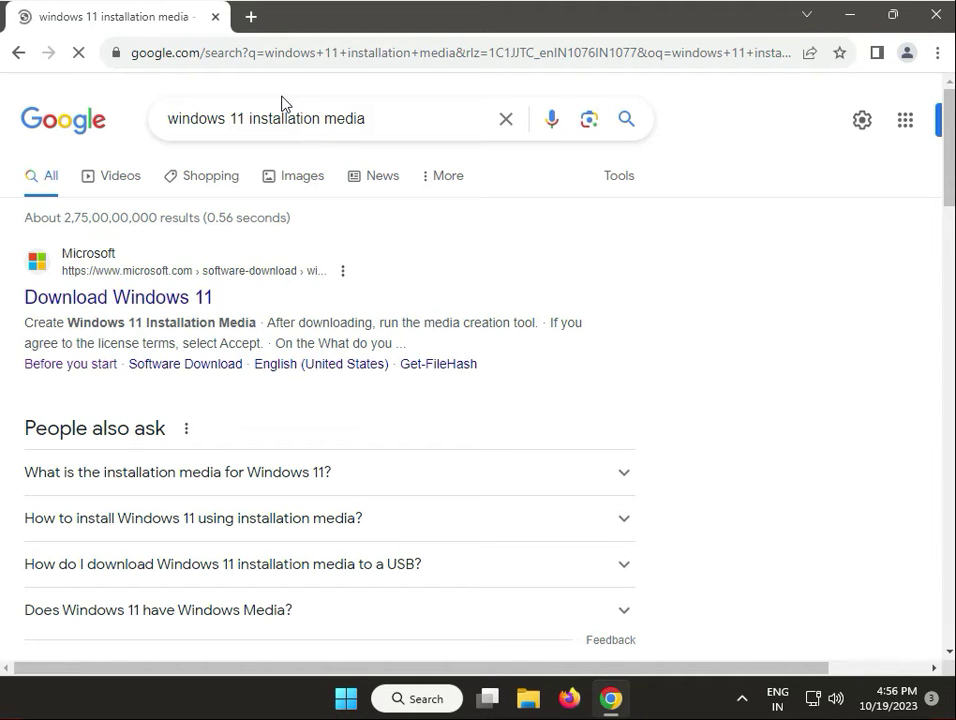
{"action": "mouse_move", "coordinate": [118, 296]}
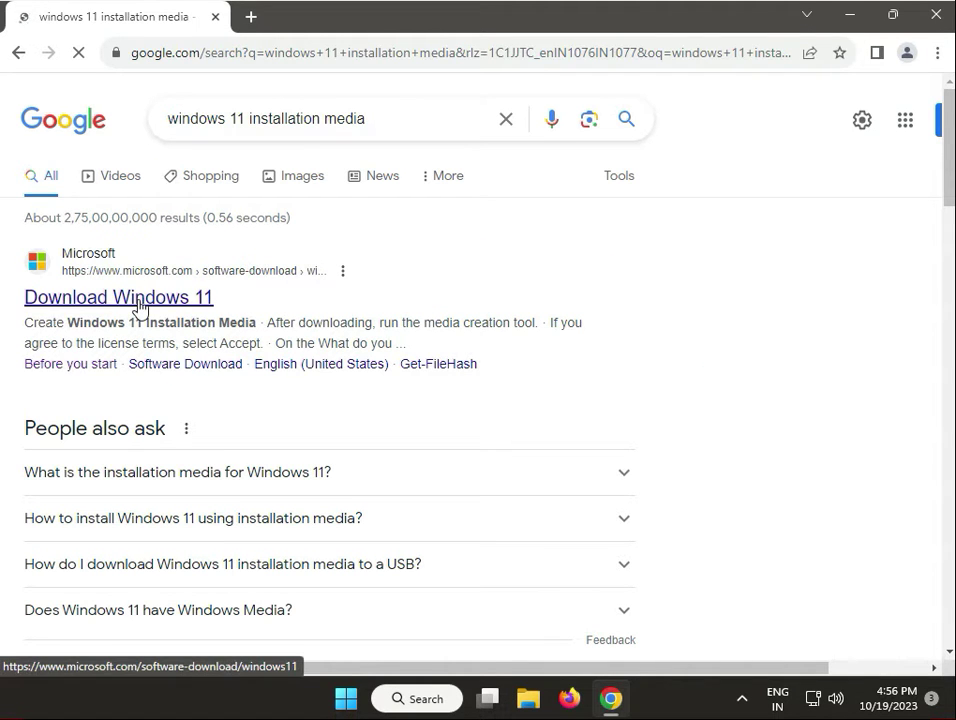
{"action": "left_click", "coordinate": [118, 296]}
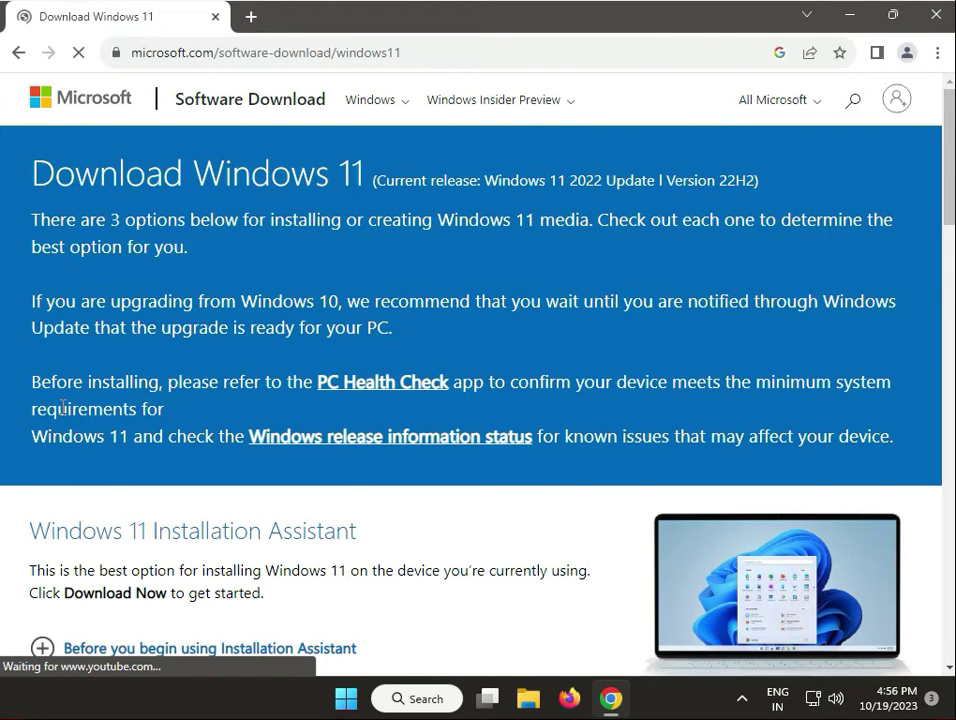
{"action": "scroll", "scroll_direction": "down", "scroll_amount": 3}
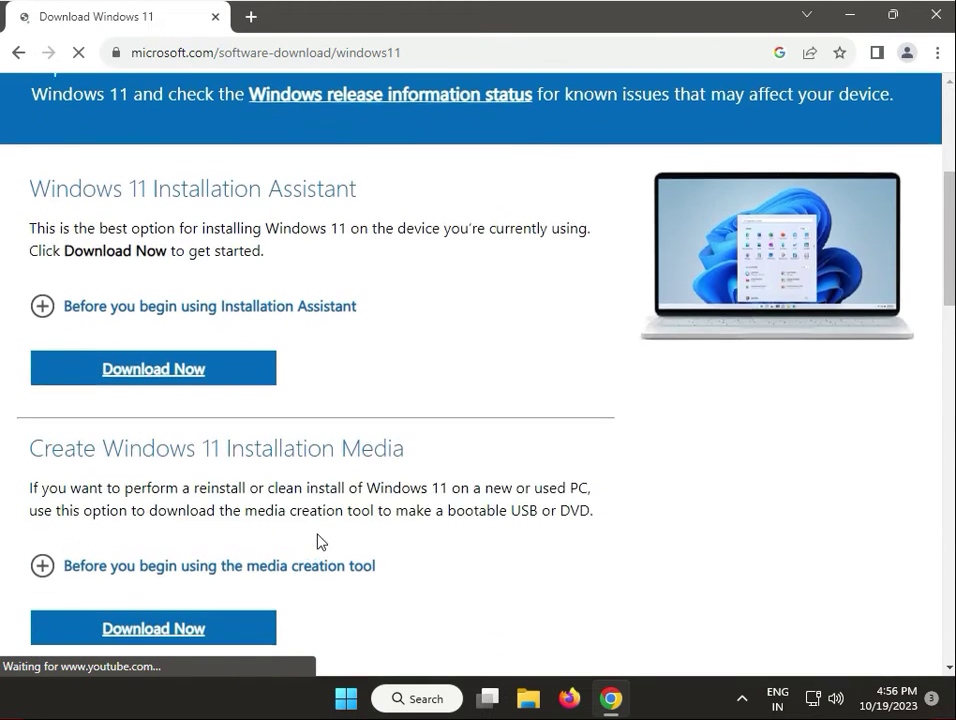
{"action": "scroll", "scroll_direction": "up", "scroll_amount": 3}
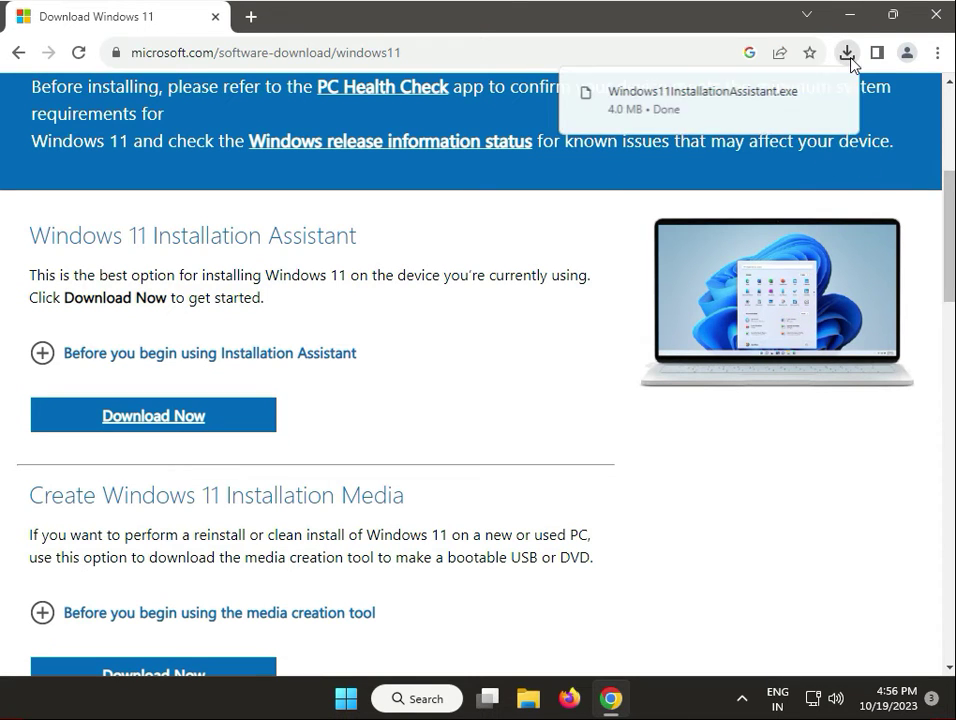
{"action": "left_click", "coordinate": [848, 52]}
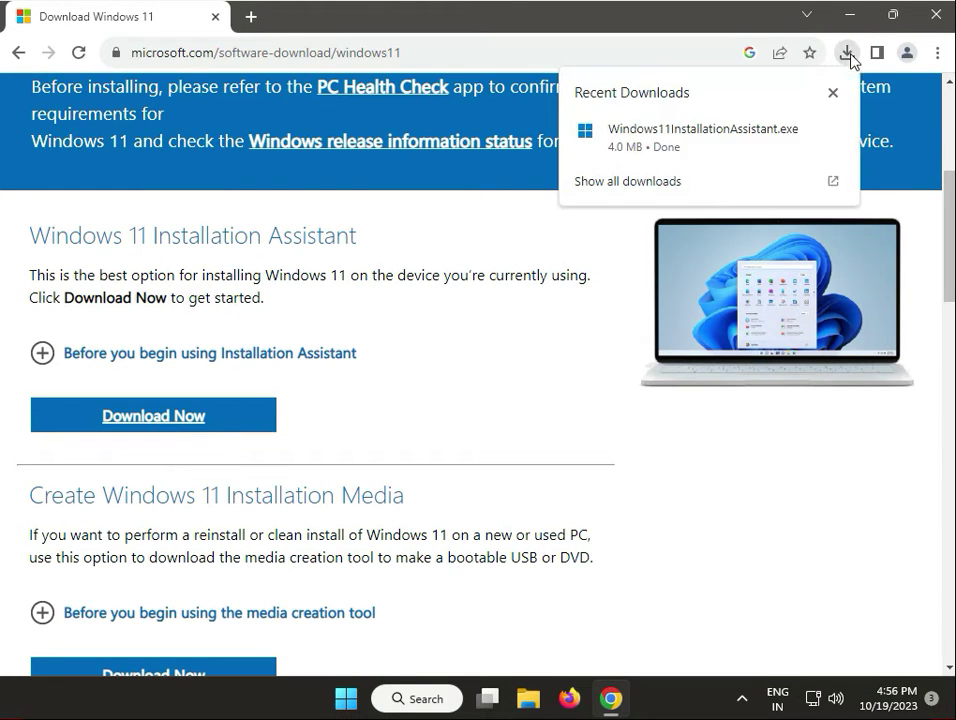
Launch Windows11InstallationAssistant.exe with admin approval; it reports the latest Windows 11 is installed
{"action": "left_click", "coordinate": [702, 128]}
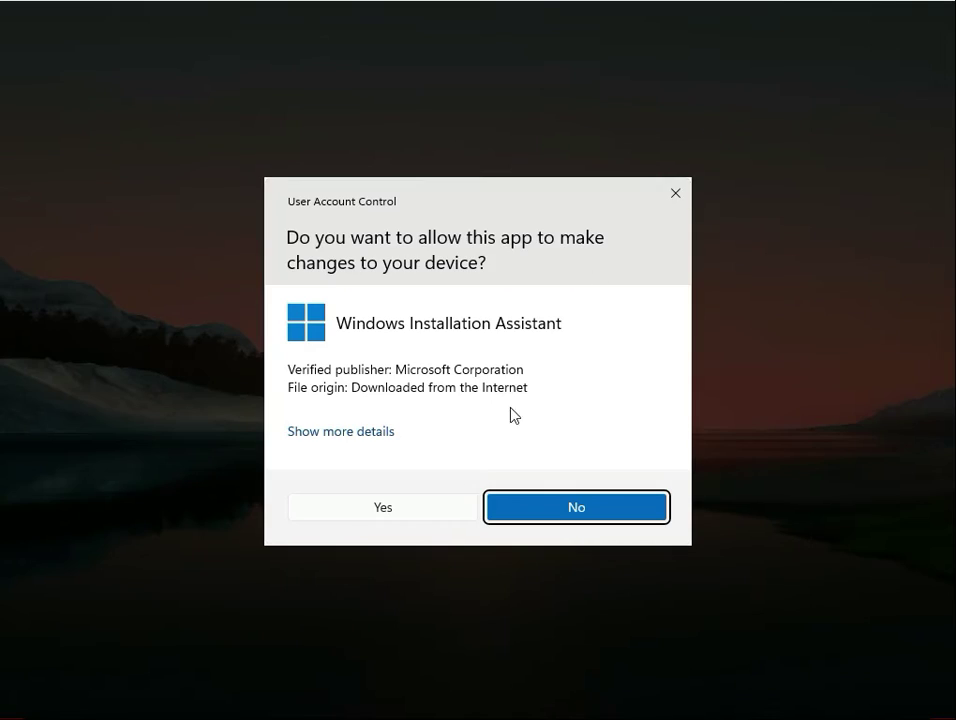
{"action": "left_click", "coordinate": [576, 508]}
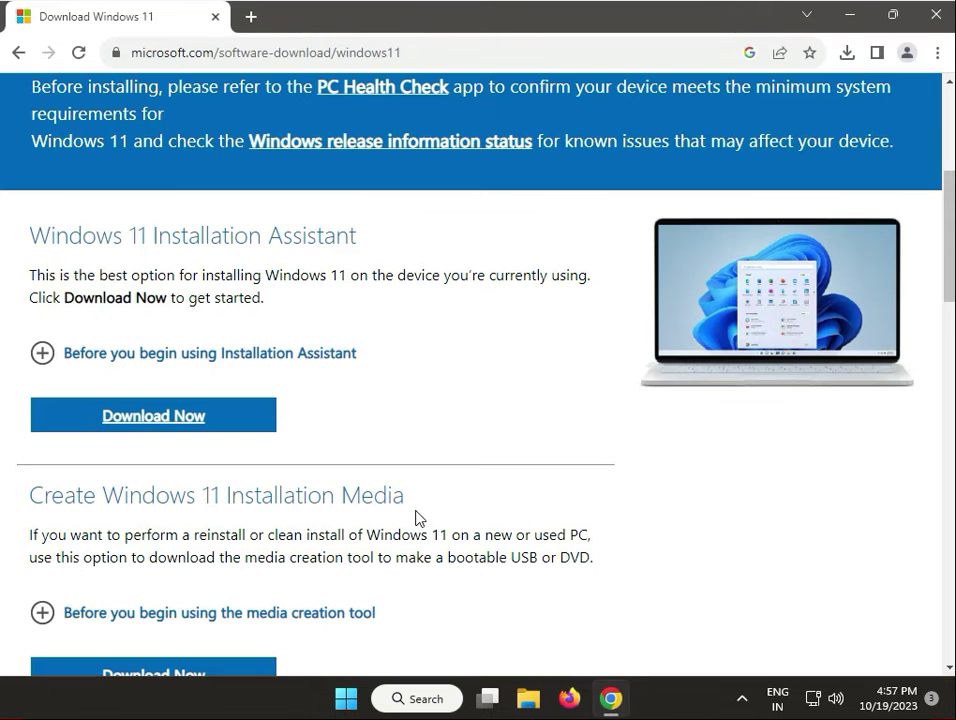
{"action": "left_click", "coordinate": [152, 414]}
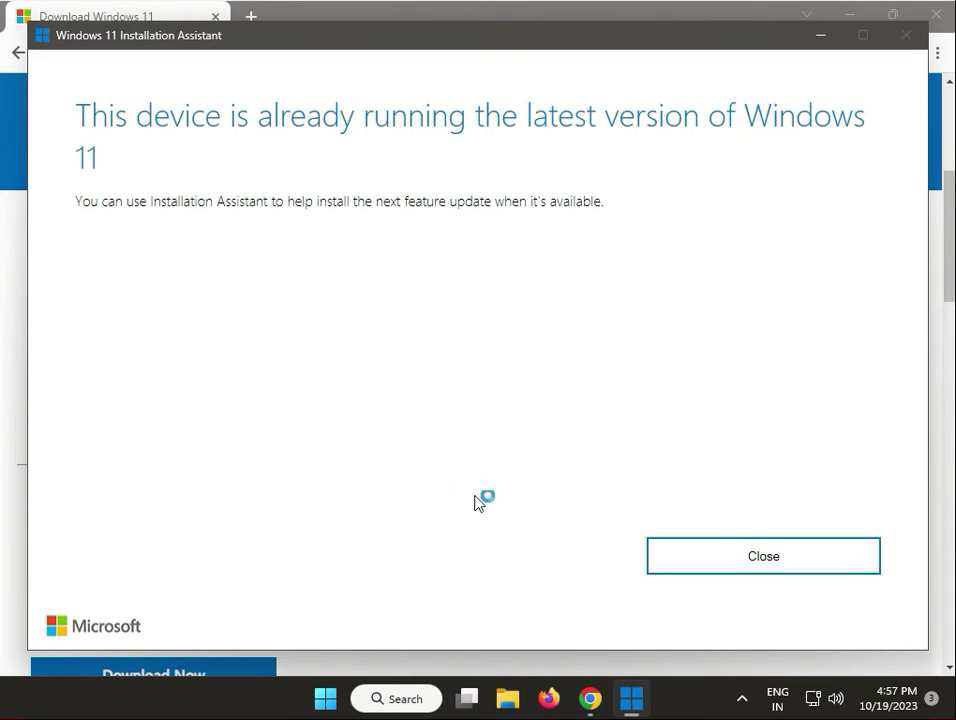
{"action": "mouse_move", "coordinate": [904, 192]}
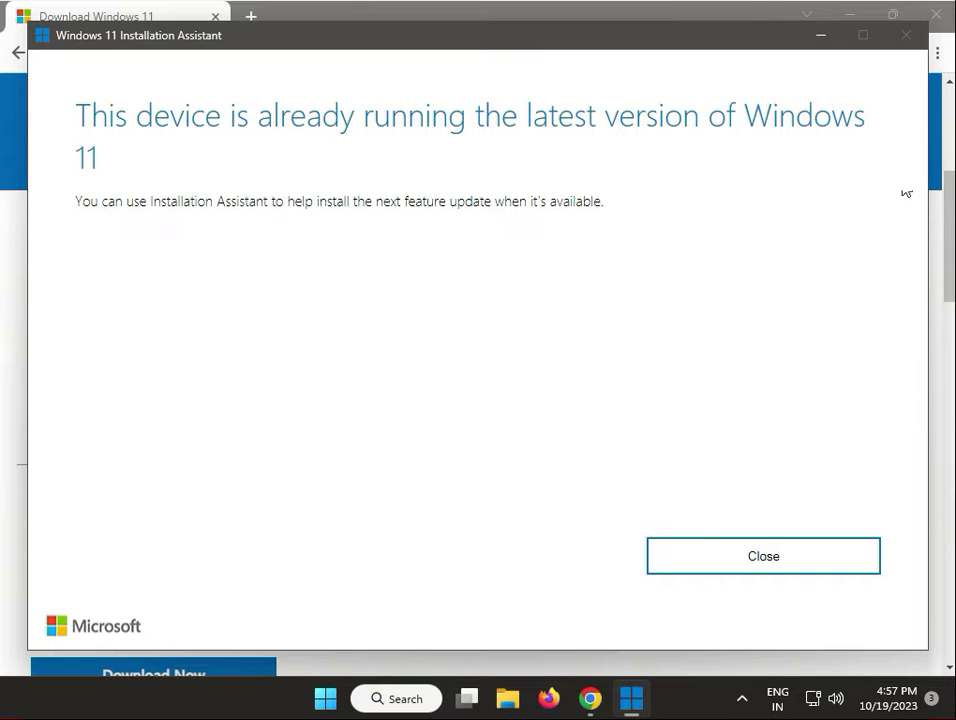
{"action": "mouse_move", "coordinate": [764, 556]}
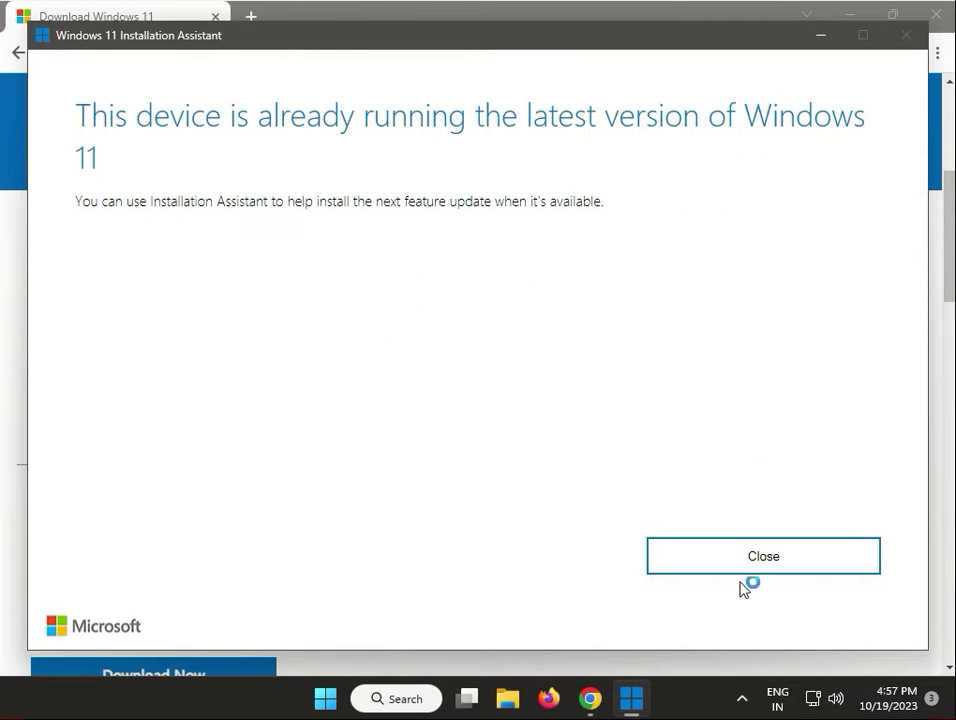
Close the assistant, request the Create Windows 11 Installation Media tool download, and minimize Chrome
{"action": "left_click", "coordinate": [764, 556]}
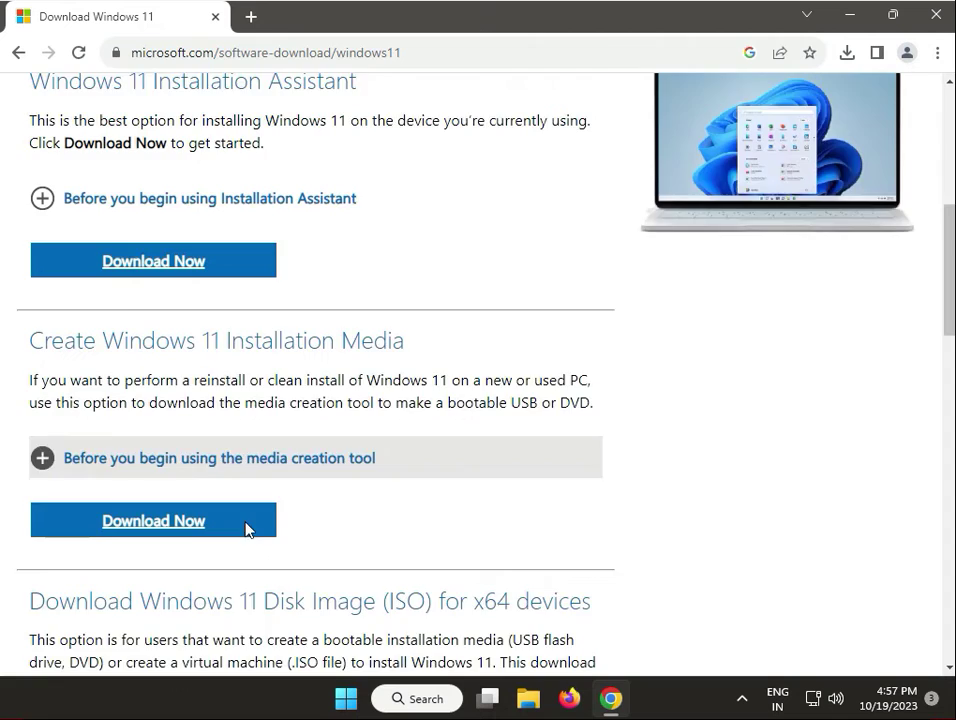
{"action": "scroll", "scroll_direction": "down", "scroll_amount": 3}
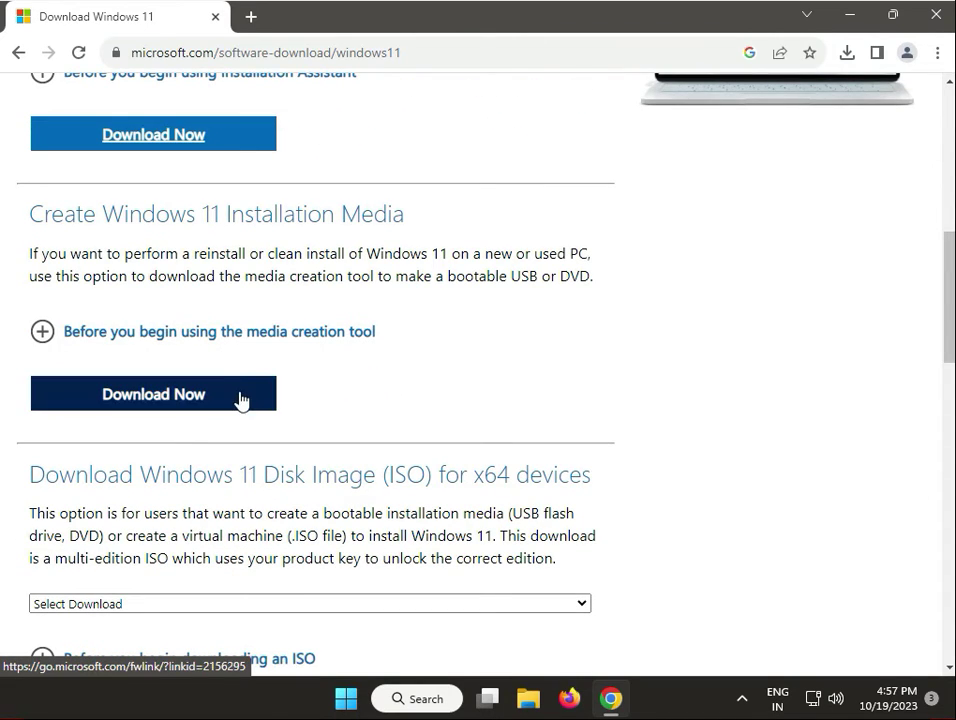
{"action": "left_click", "coordinate": [152, 392]}
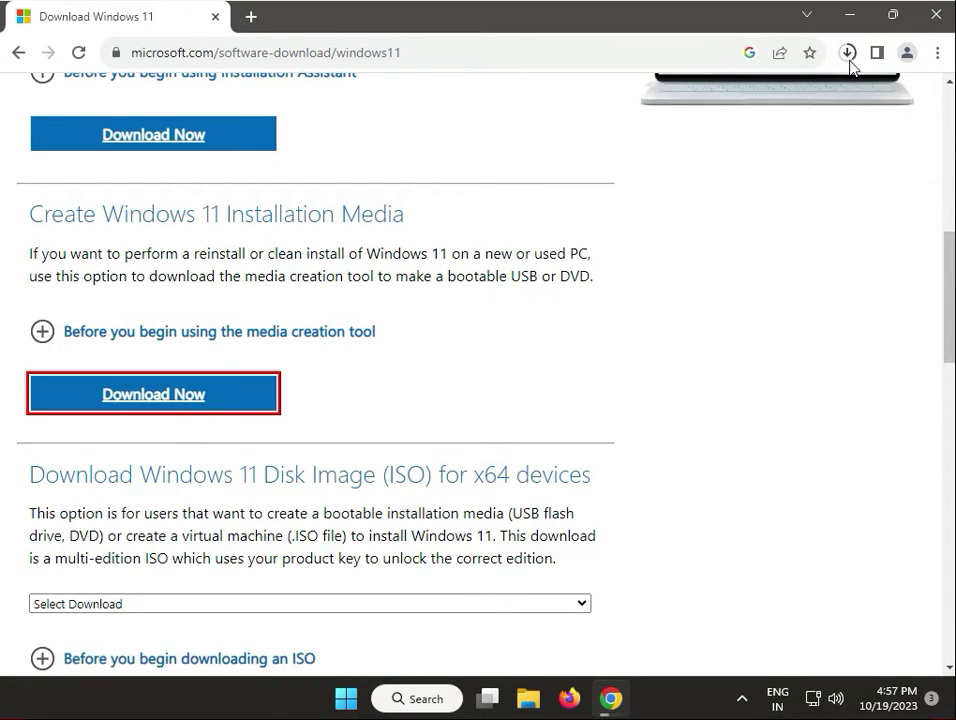
{"action": "left_click", "coordinate": [846, 52]}
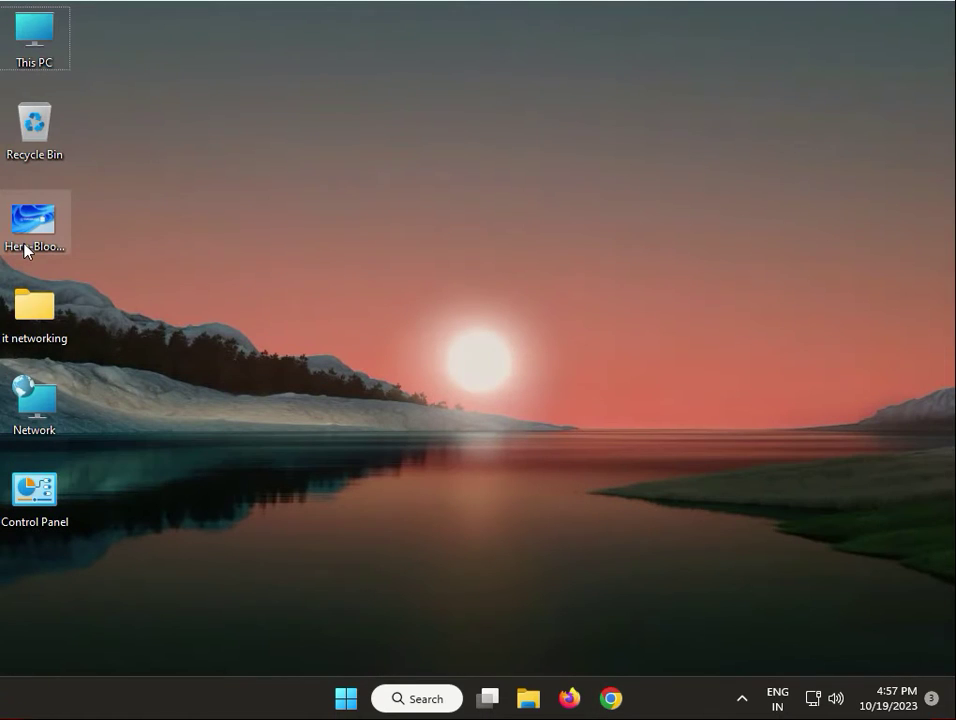
{"action": "mouse_move", "coordinate": [34, 222]}
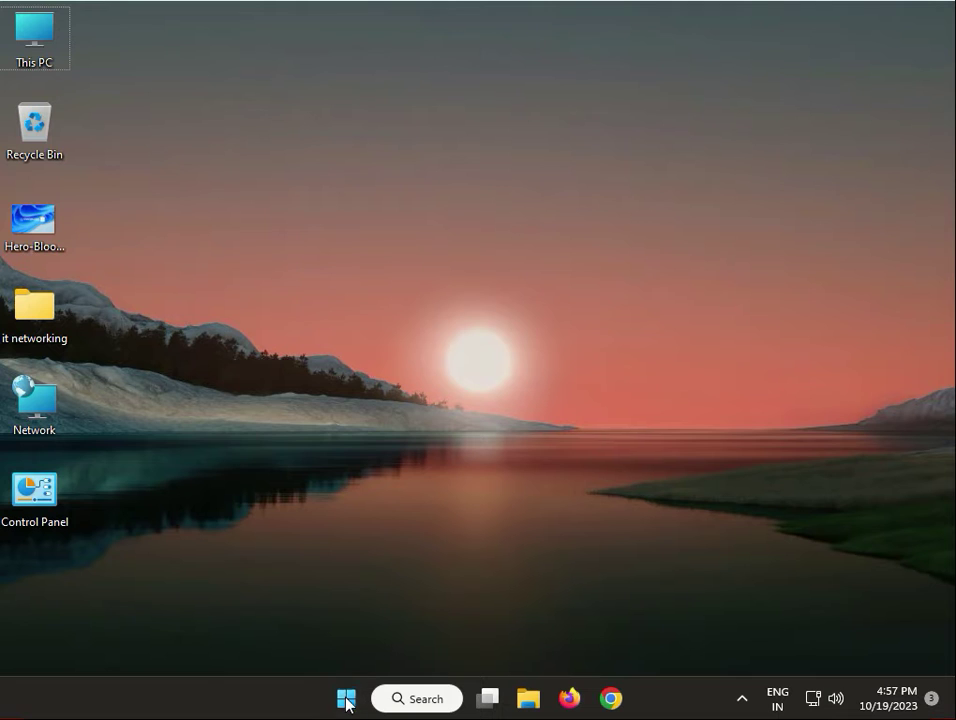
Launch Device Manager from the Start menu, expand Universal Serial Bus controllers and scan for hardware changes
{"action": "right_click", "coordinate": [346, 698]}
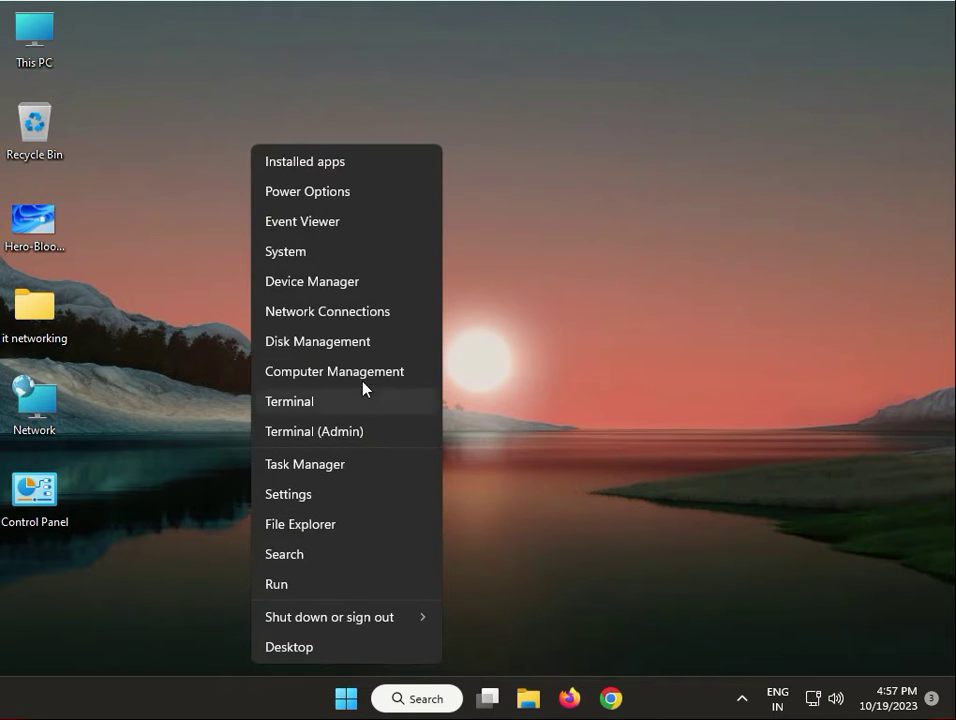
{"action": "mouse_move", "coordinate": [338, 288]}
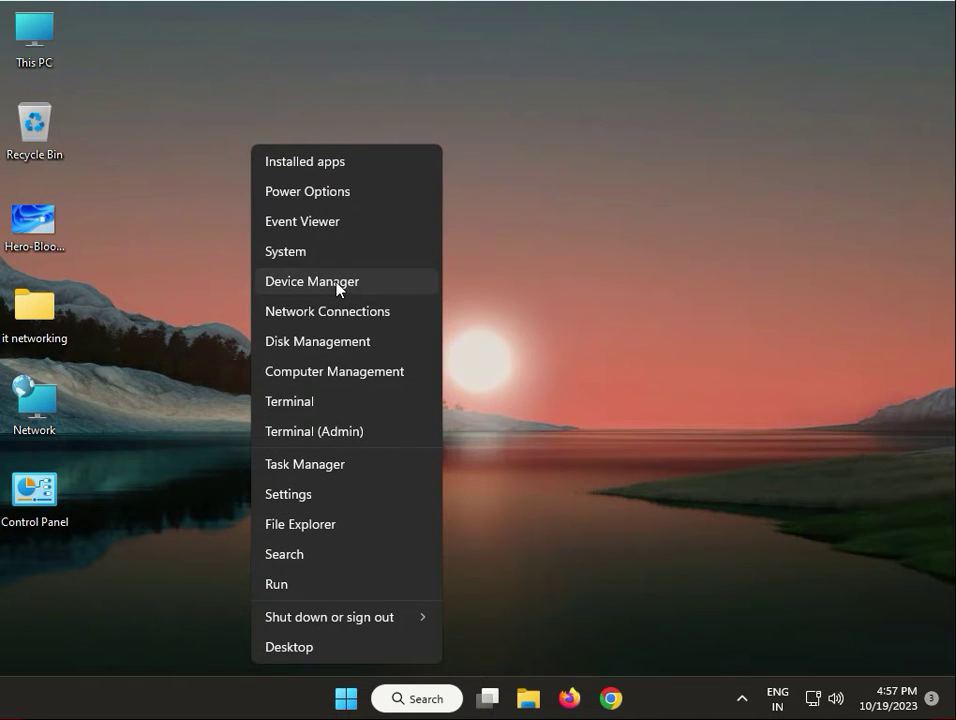
{"action": "left_click", "coordinate": [312, 280]}
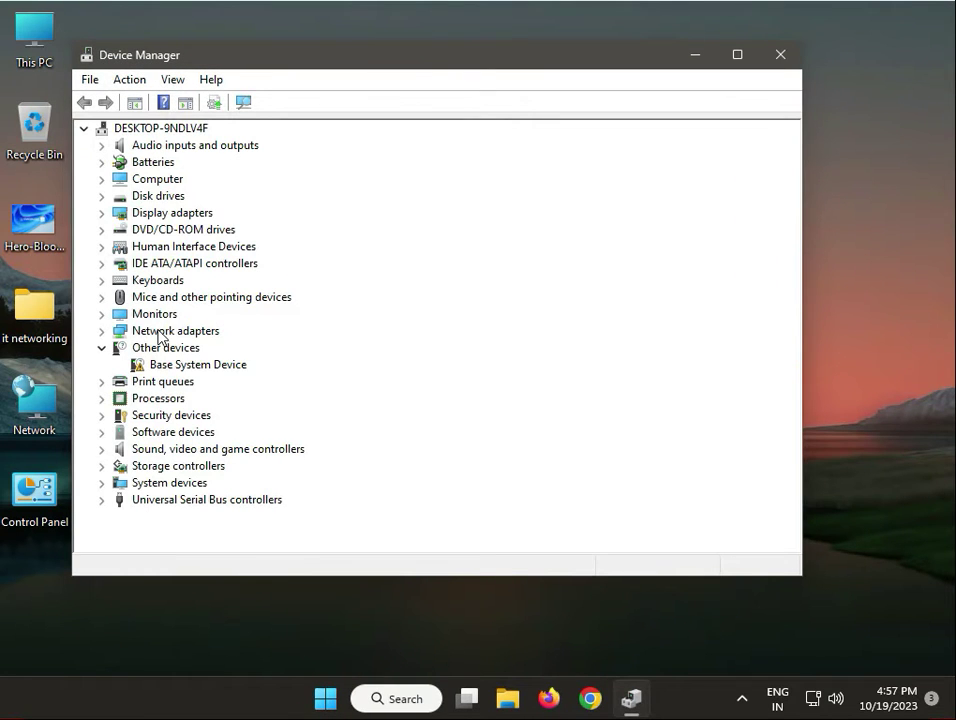
{"action": "mouse_move", "coordinate": [104, 466]}
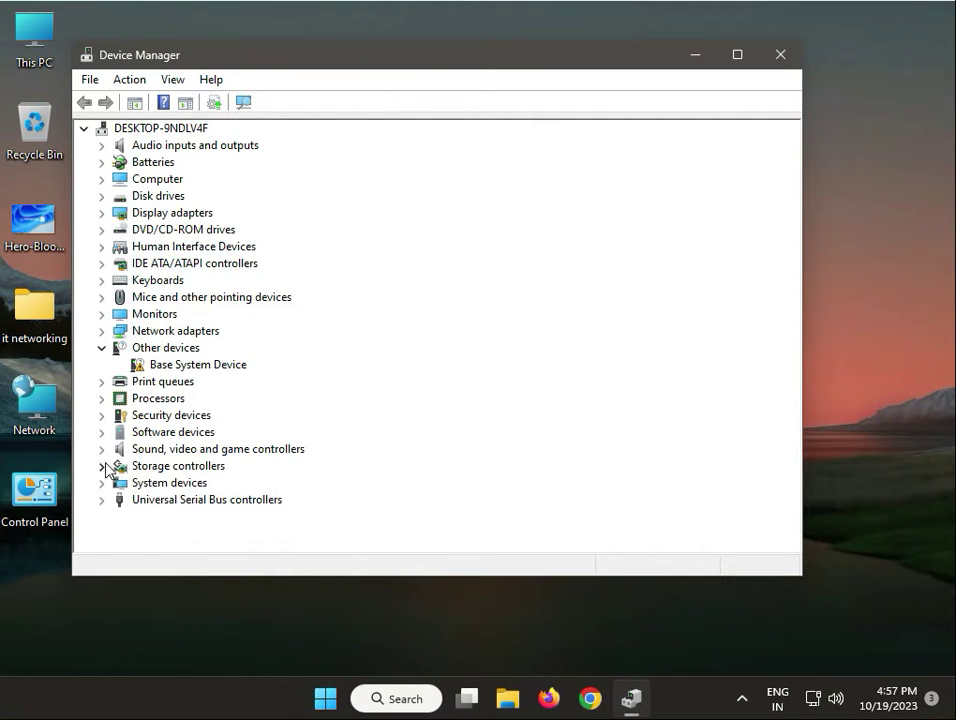
{"action": "left_click", "coordinate": [102, 500]}
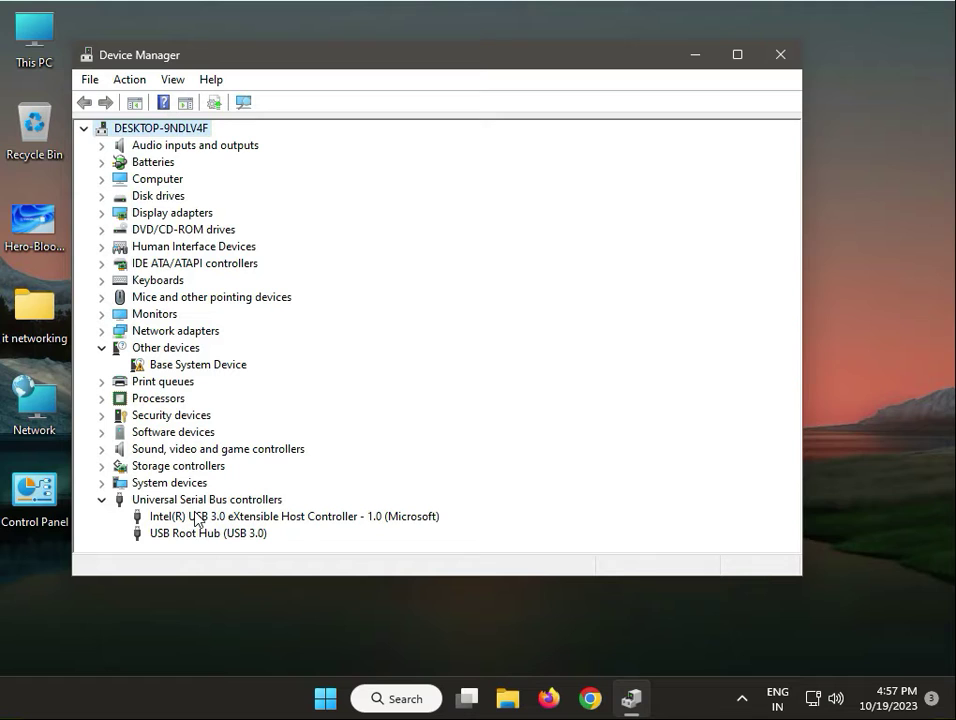
{"action": "mouse_move", "coordinate": [220, 538]}
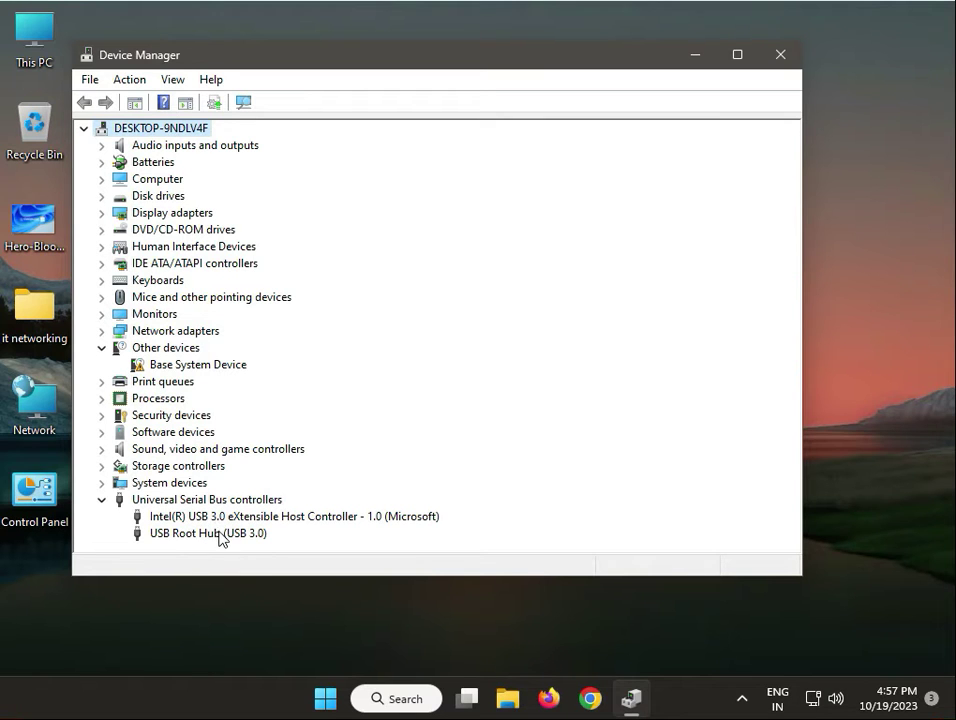
{"action": "left_click", "coordinate": [294, 516]}
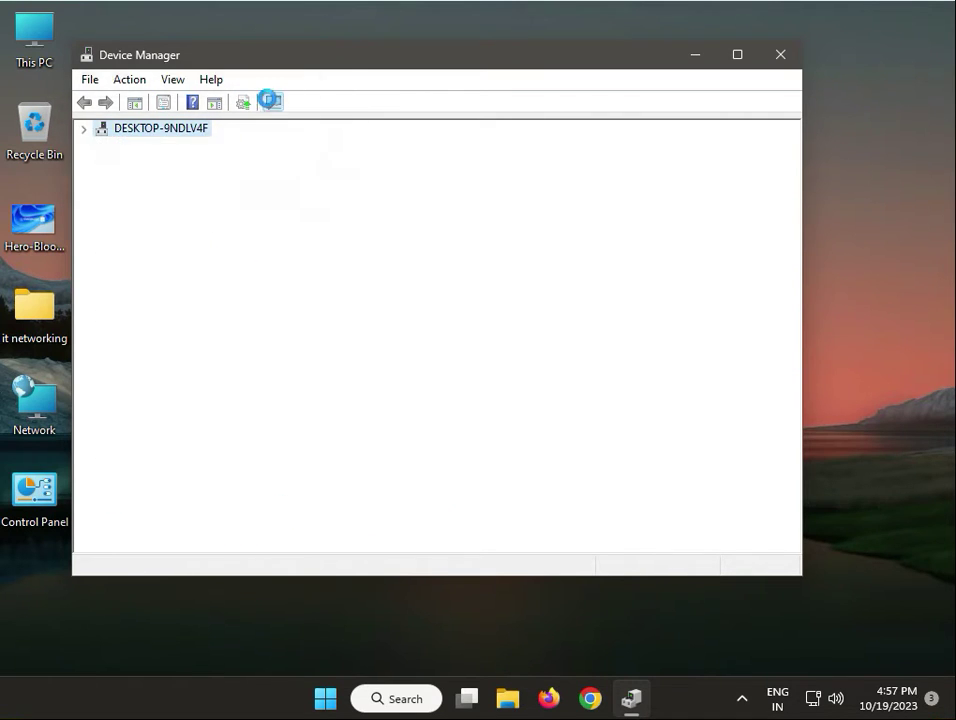
{"action": "left_click", "coordinate": [84, 128]}
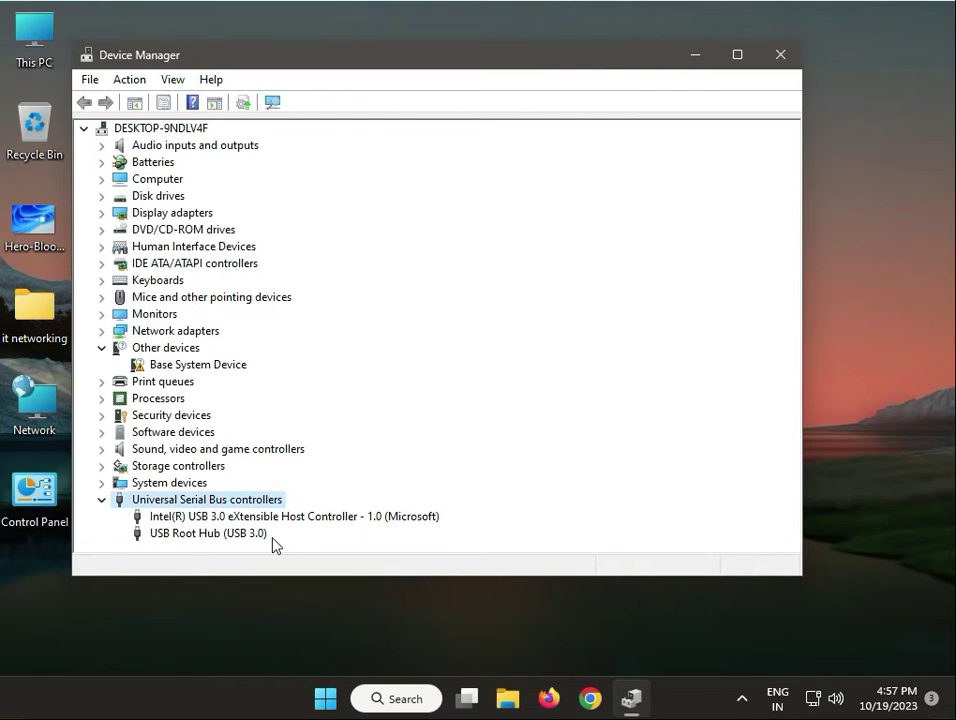
{"action": "mouse_move", "coordinate": [320, 536]}
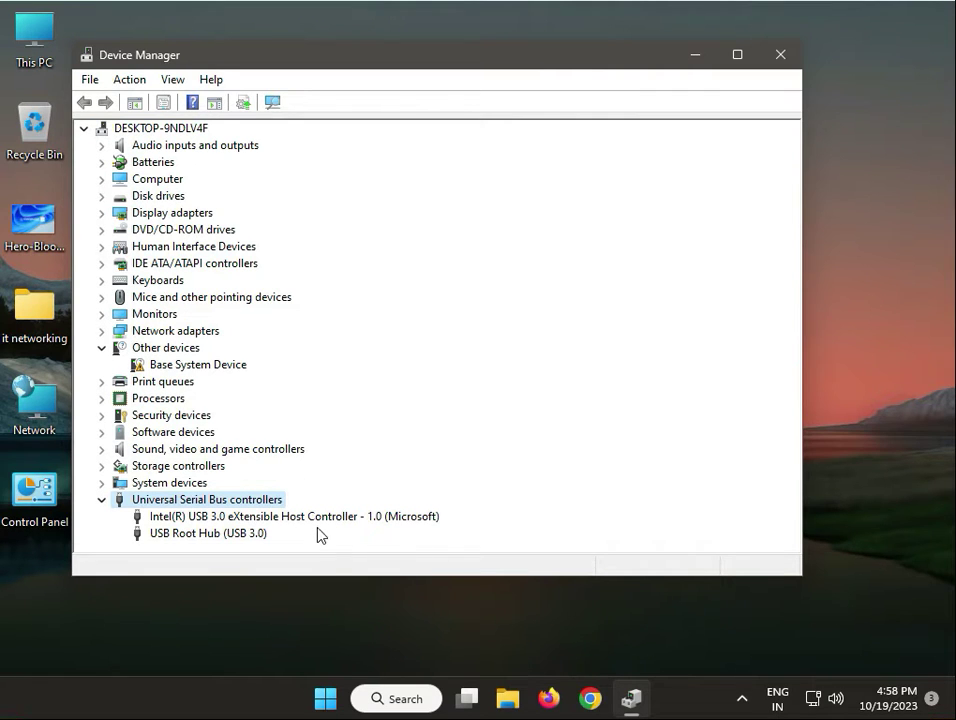
{"action": "mouse_move", "coordinate": [264, 510]}
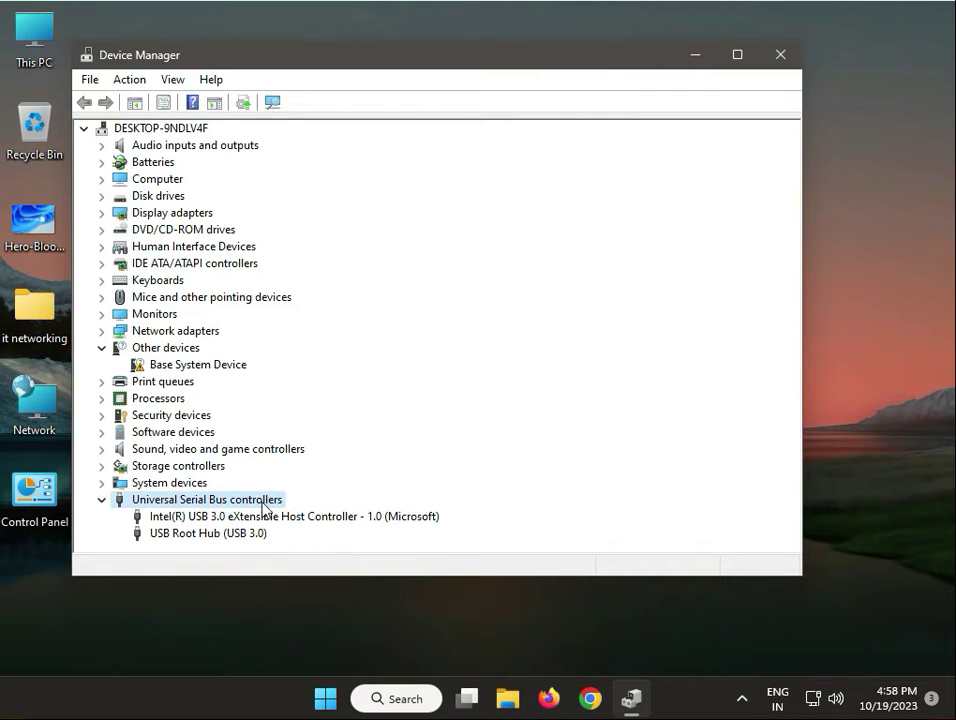
{"action": "mouse_move", "coordinate": [288, 94]}
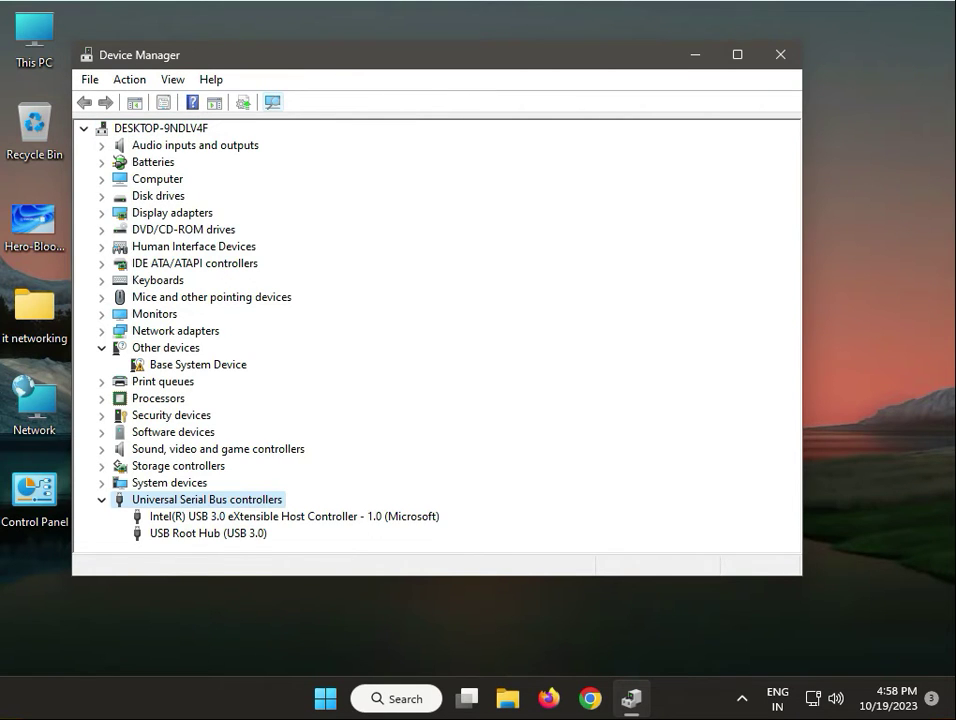
Update the Intel USB 3.0 host controller driver (best already installed), then close Device Manager
{"action": "right_click", "coordinate": [294, 516]}
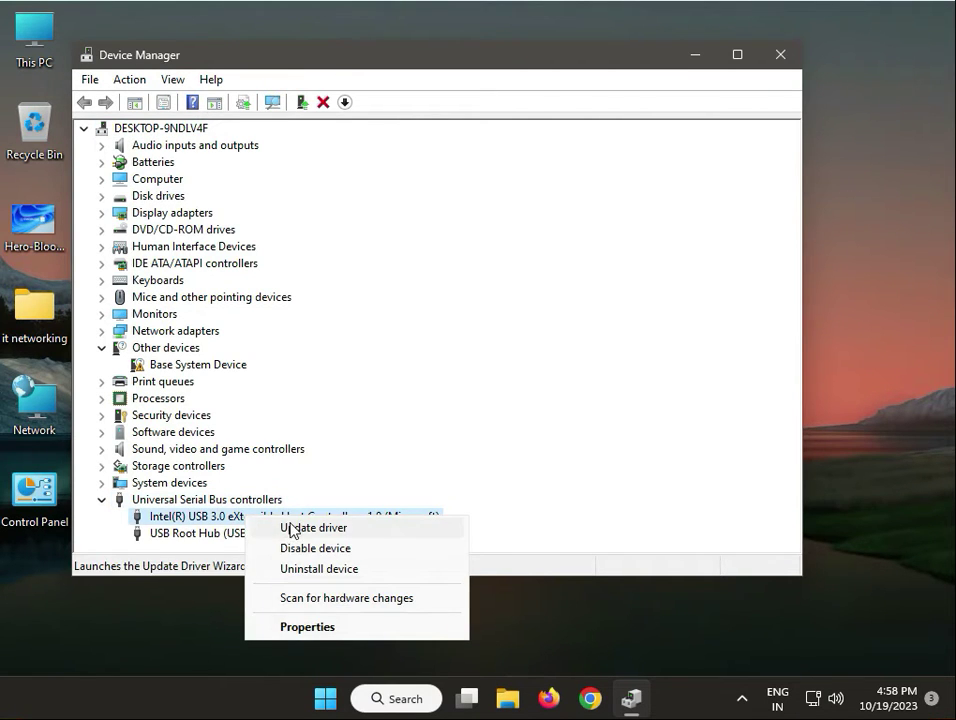
{"action": "left_click", "coordinate": [312, 528]}
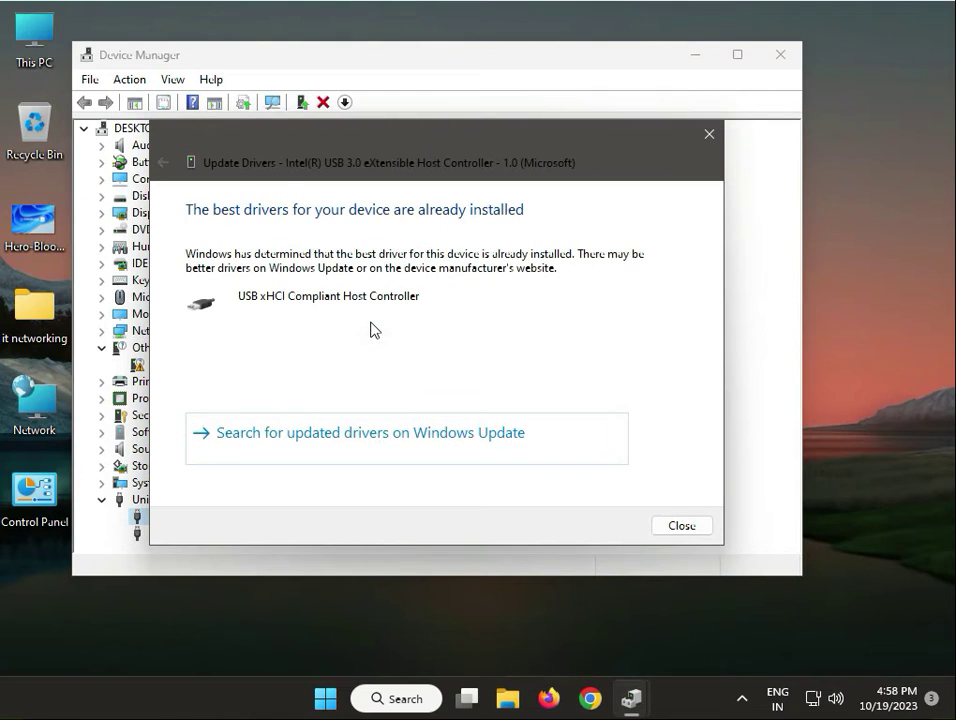
{"action": "left_click", "coordinate": [682, 524]}
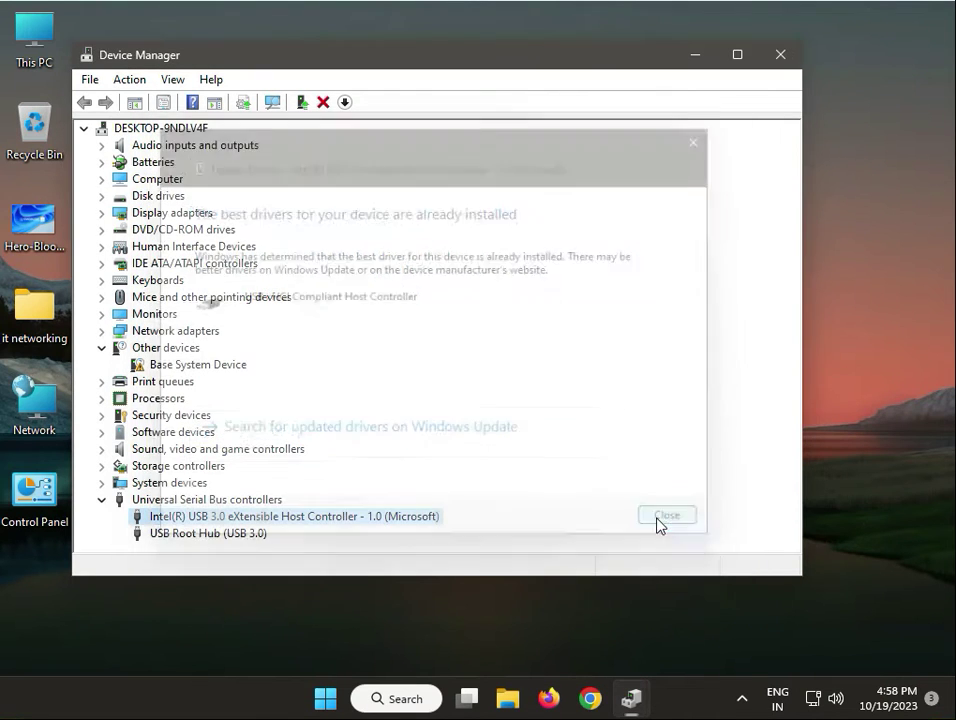
{"action": "left_click", "coordinate": [668, 516]}
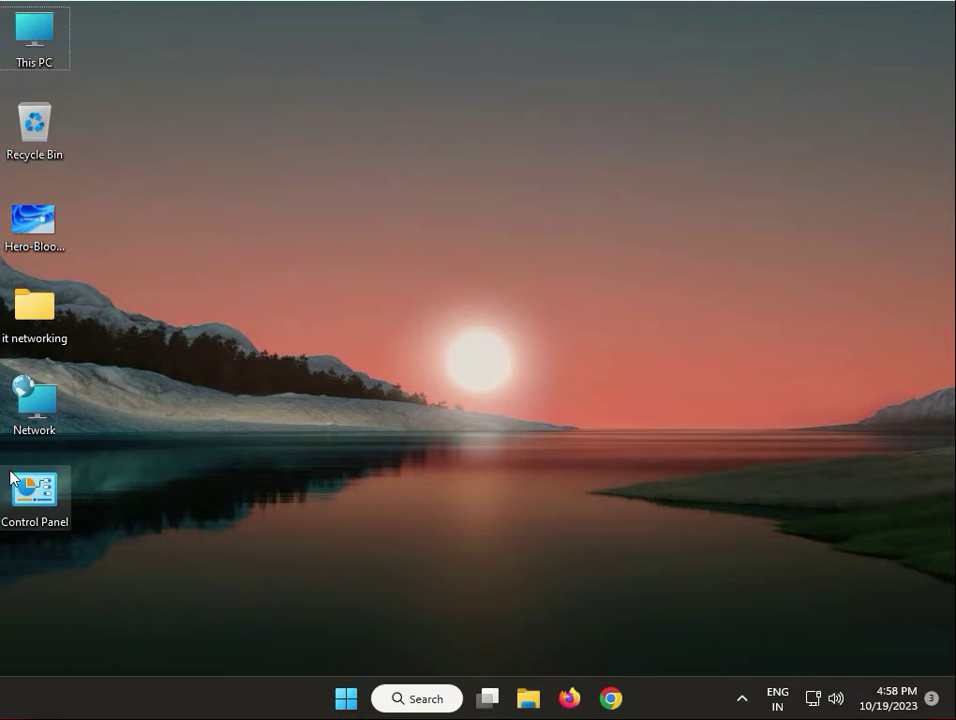
{"action": "mouse_move", "coordinate": [322, 596]}
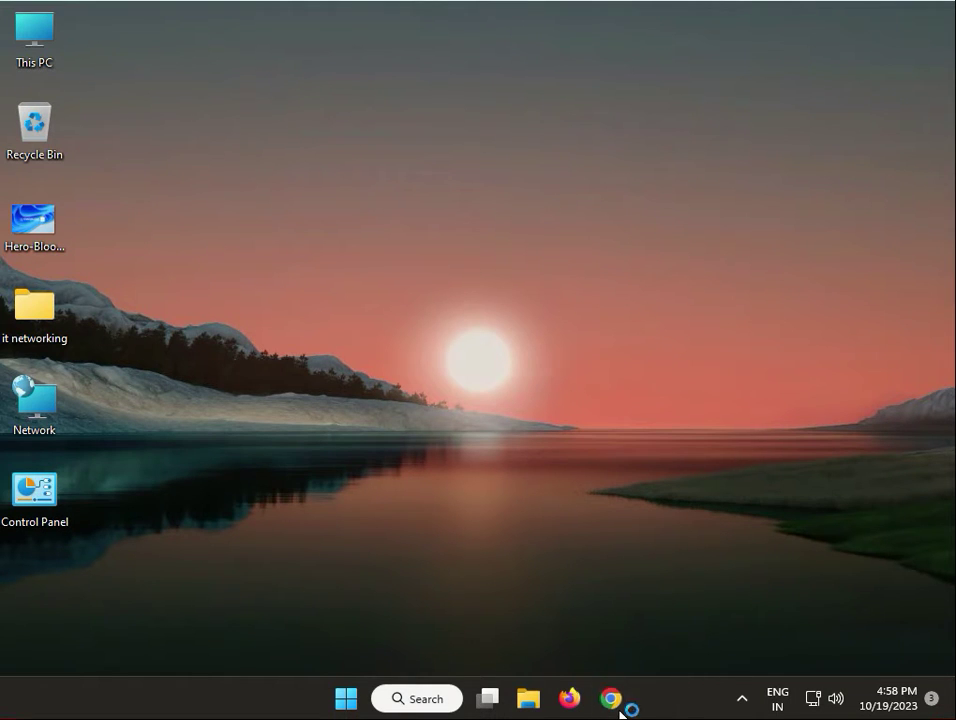
Close the What's New tab and search Google for 'dell laptop bios key'
{"action": "left_click", "coordinate": [610, 698]}
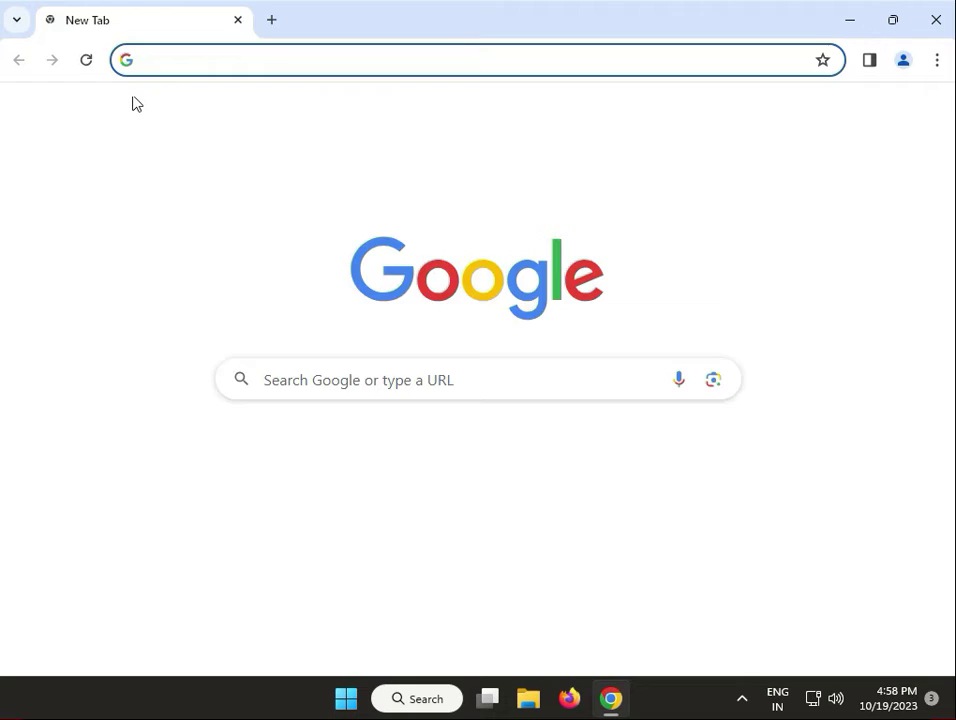
{"action": "left_click", "coordinate": [272, 20]}
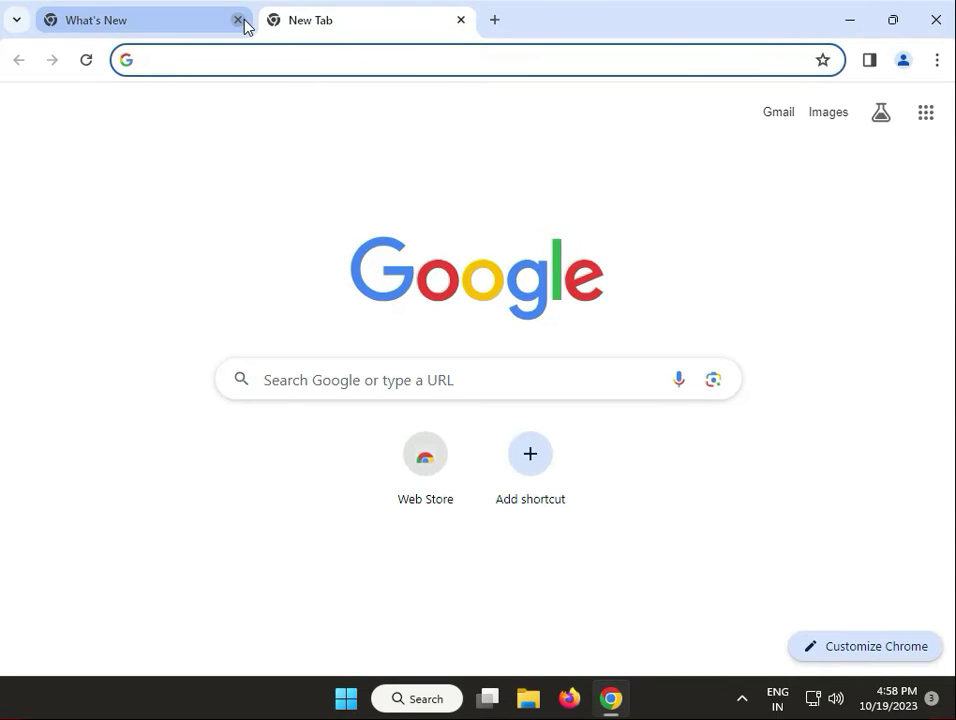
{"action": "left_click", "coordinate": [238, 20]}
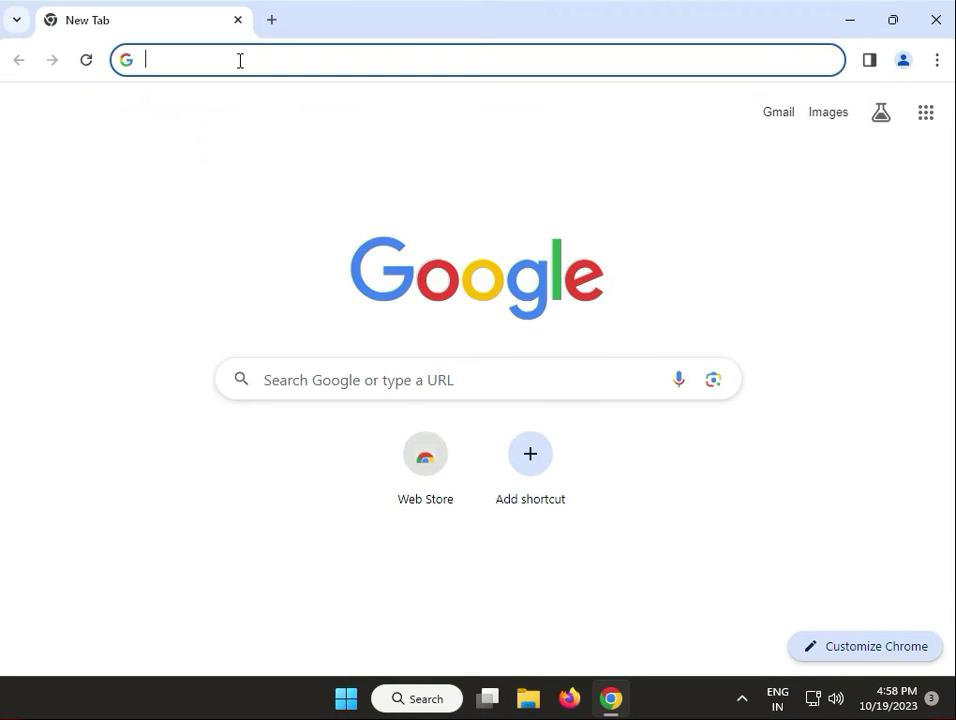
{"action": "type", "text": "dell alienware"}
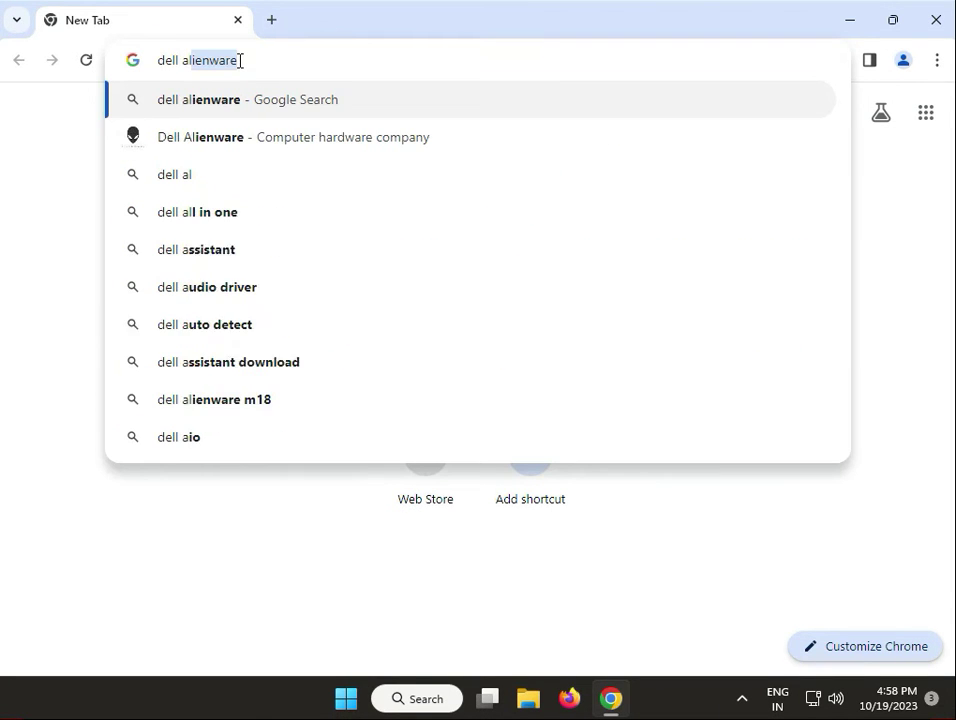
{"action": "key", "text": "Backspace"}
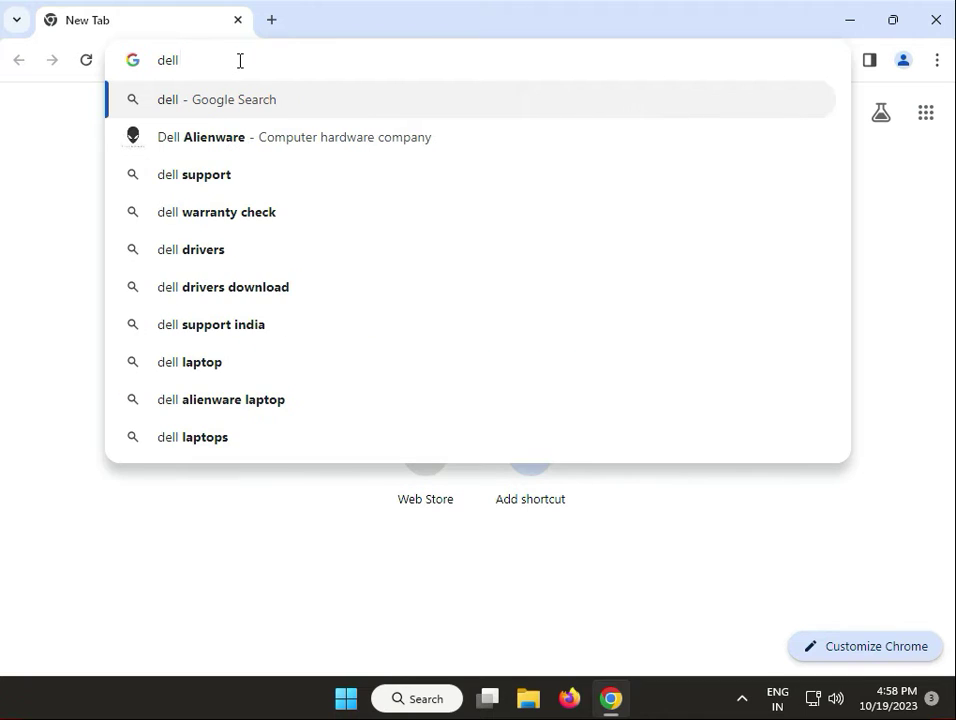
{"action": "type", "text": "laptop"}
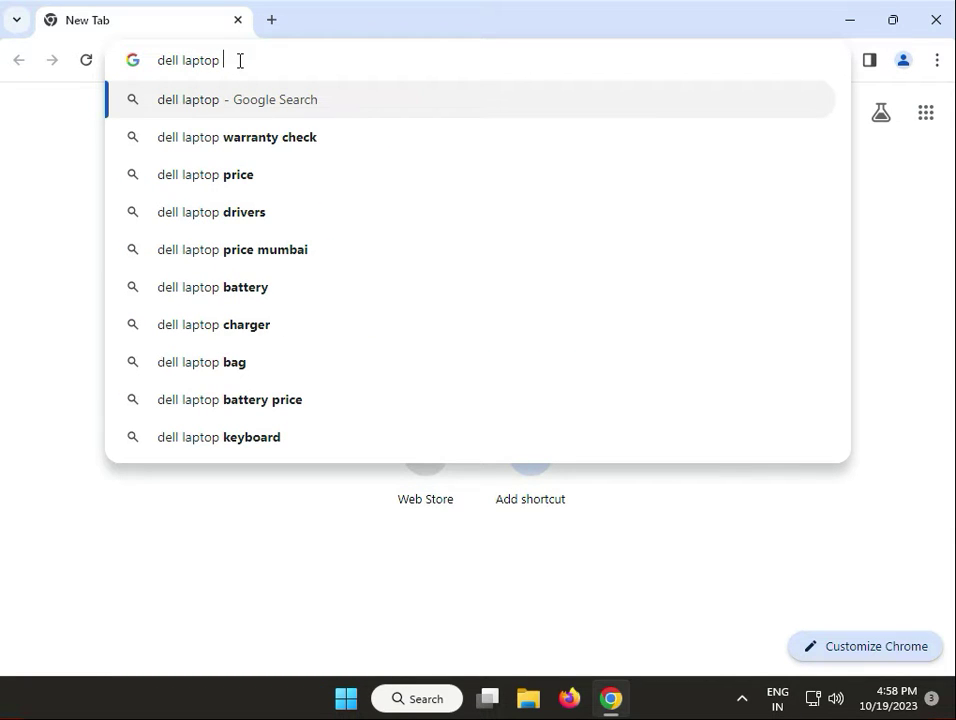
{"action": "type", "text": "bios key"}
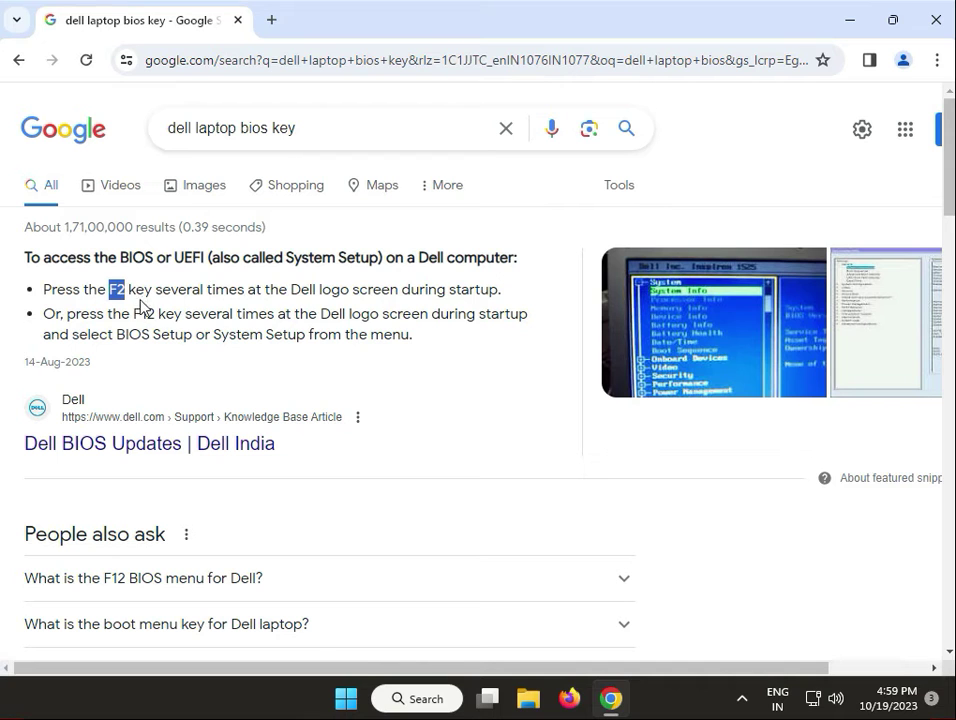
{"action": "left_click", "coordinate": [204, 184]}
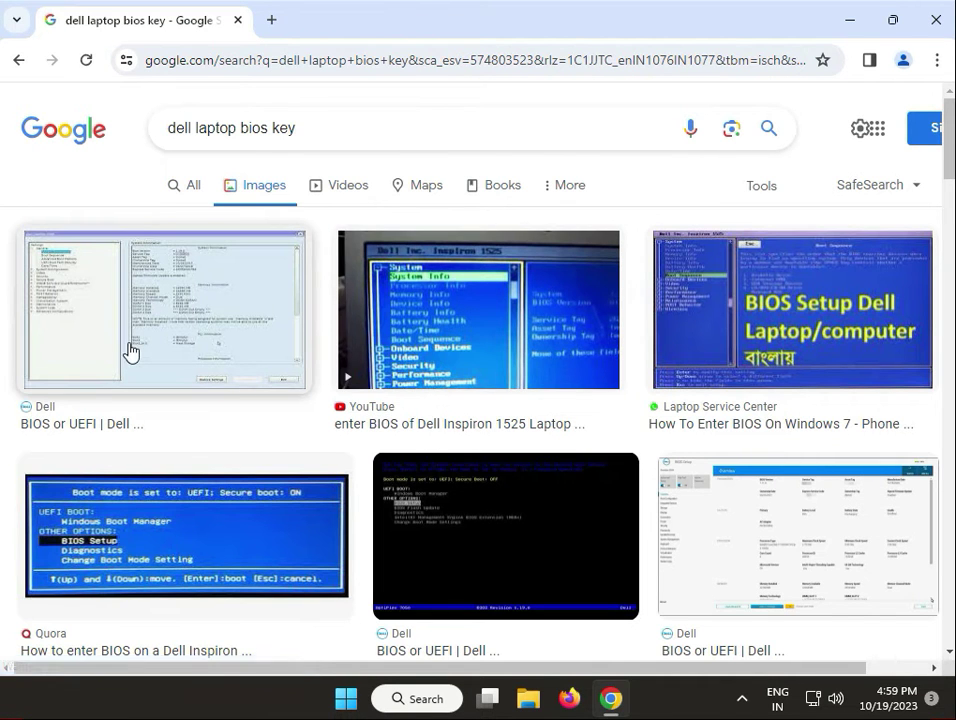
{"action": "left_click", "coordinate": [164, 308]}
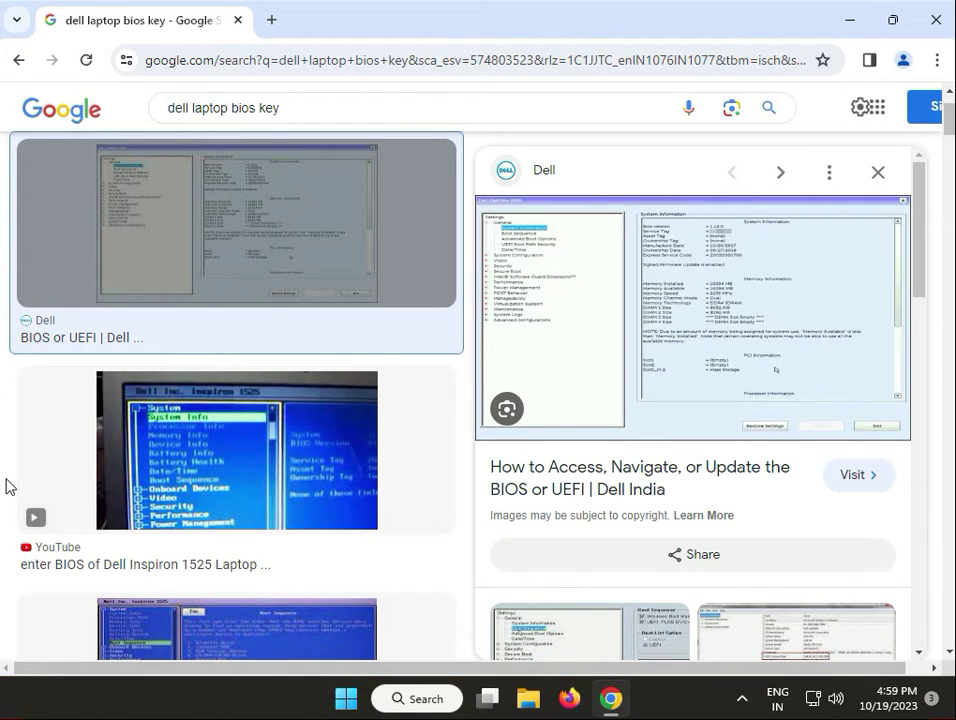
{"action": "mouse_move", "coordinate": [418, 384]}
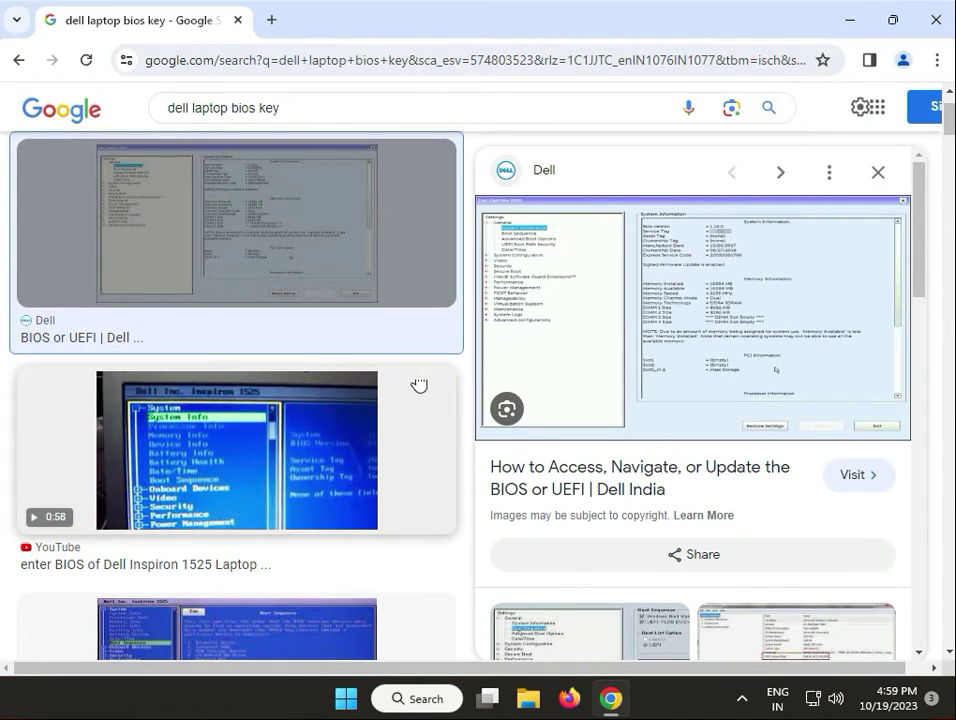
{"action": "left_click", "coordinate": [356, 108]}
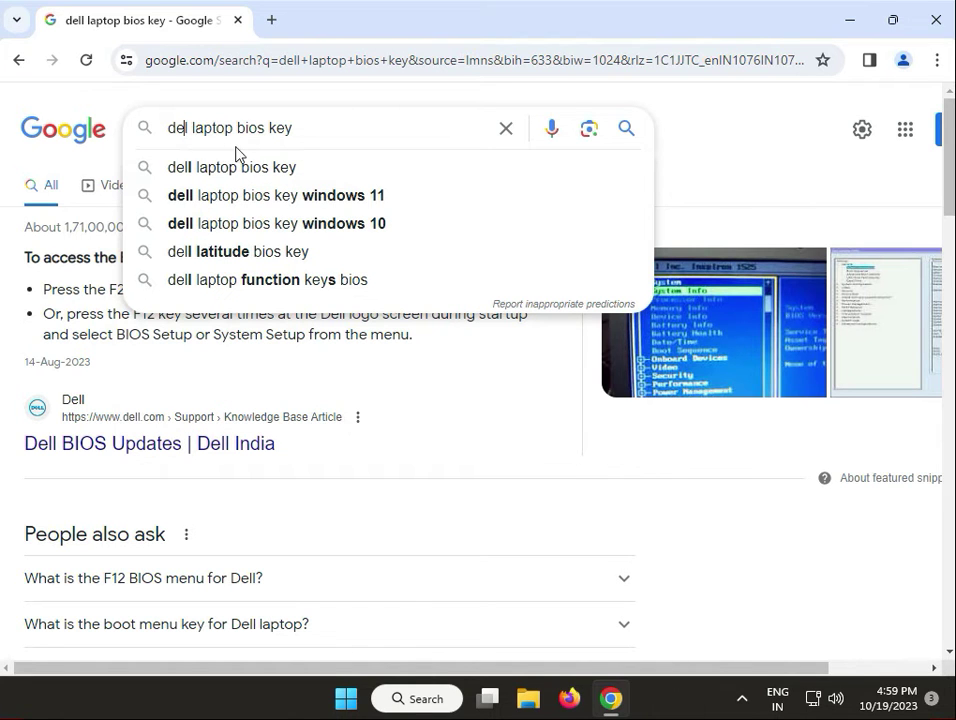
{"action": "mouse_move", "coordinate": [320, 140]}
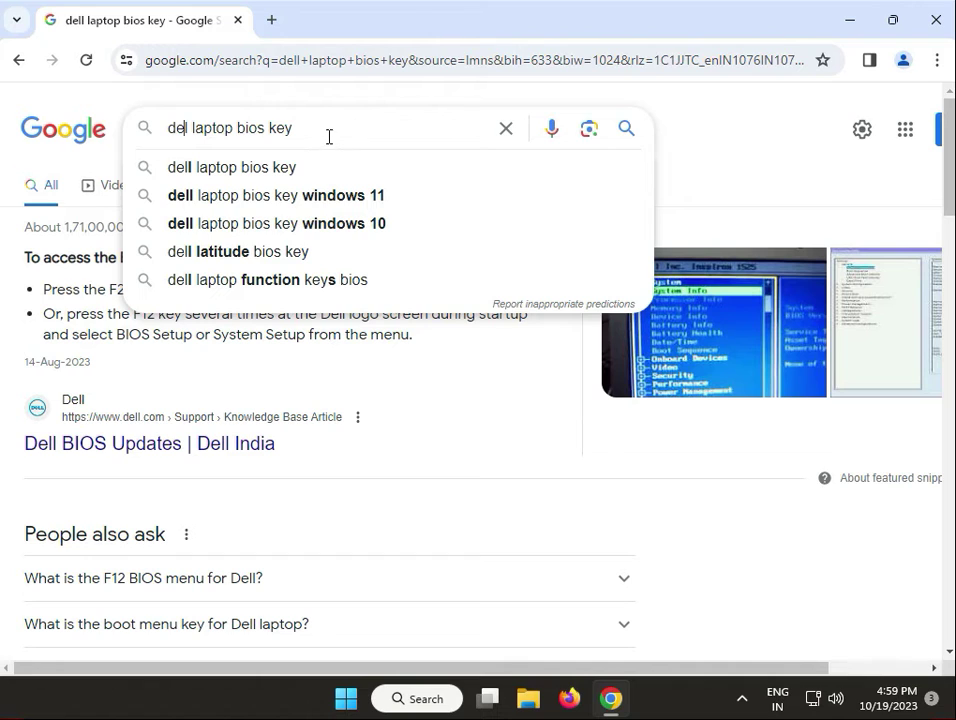
{"action": "mouse_move", "coordinate": [756, 152]}
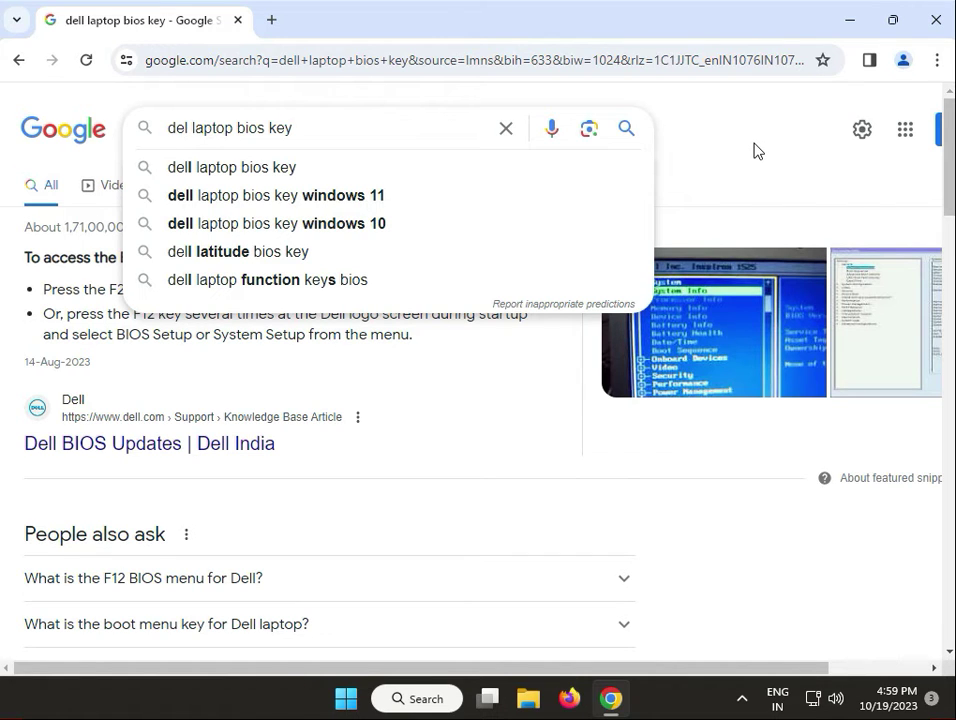
{"action": "mouse_move", "coordinate": [680, 160]}
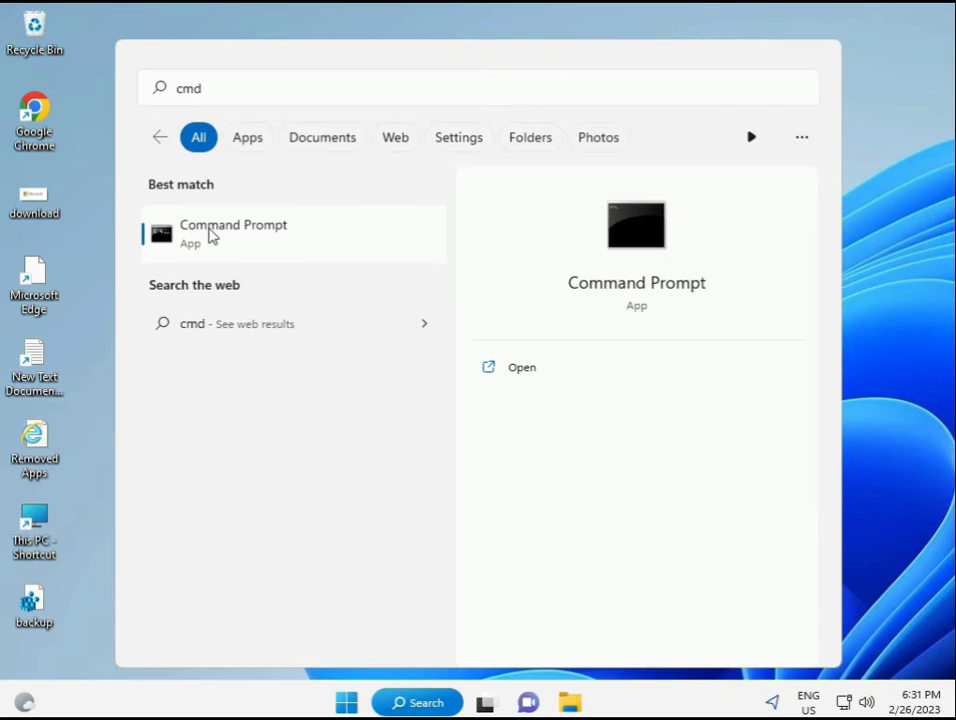
{"action": "mouse_move", "coordinate": [244, 242]}
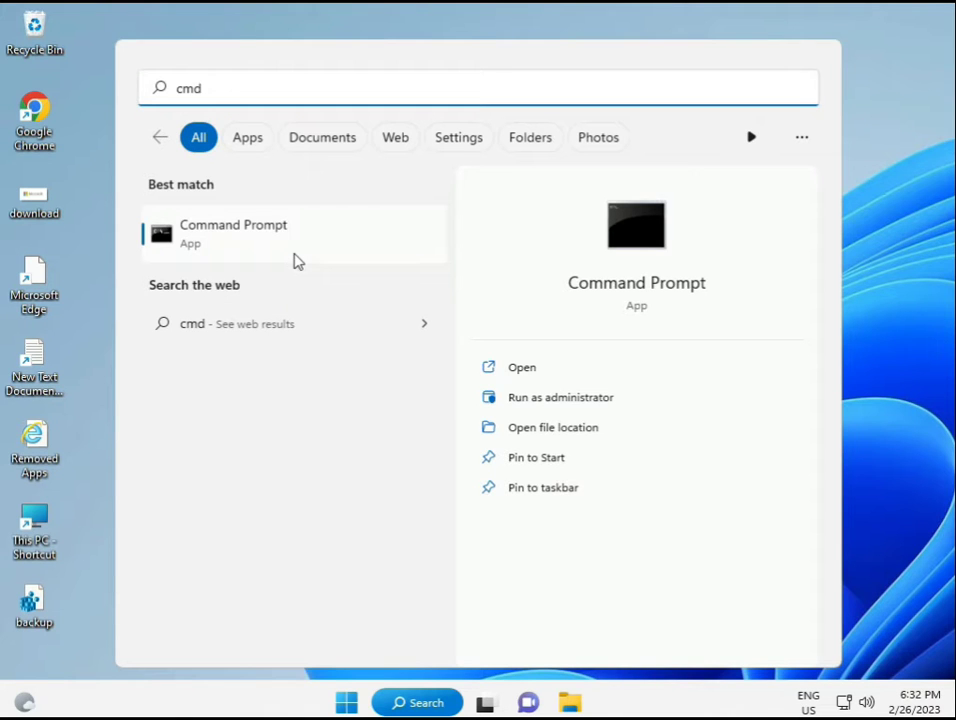
Run Command Prompt as administrator and approve the User Account Control prompt
{"action": "left_click", "coordinate": [560, 396]}
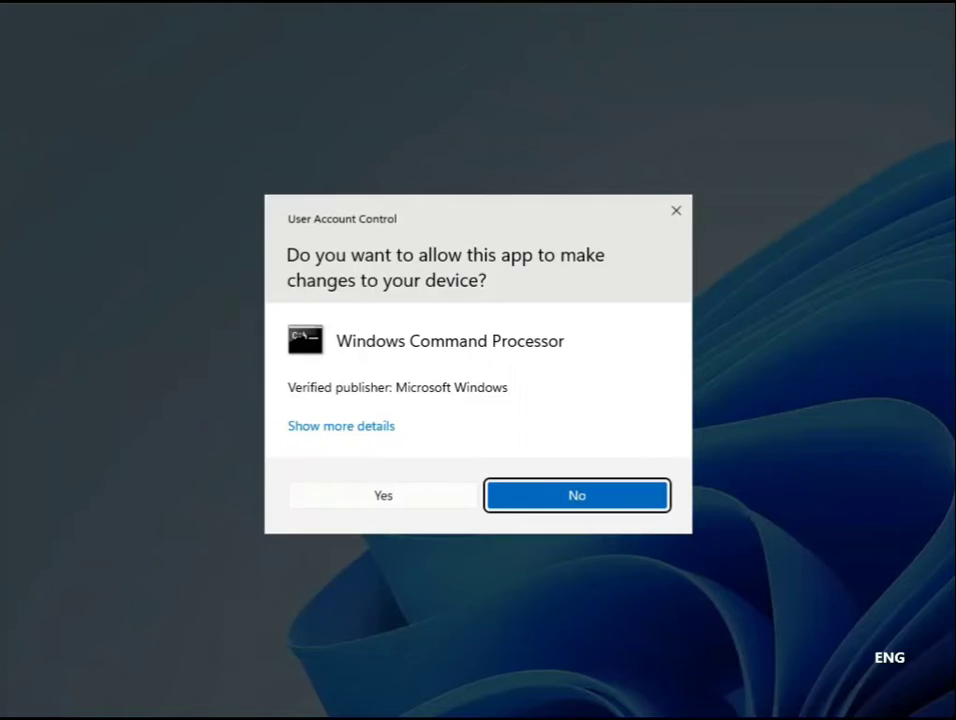
{"action": "left_click", "coordinate": [384, 496]}
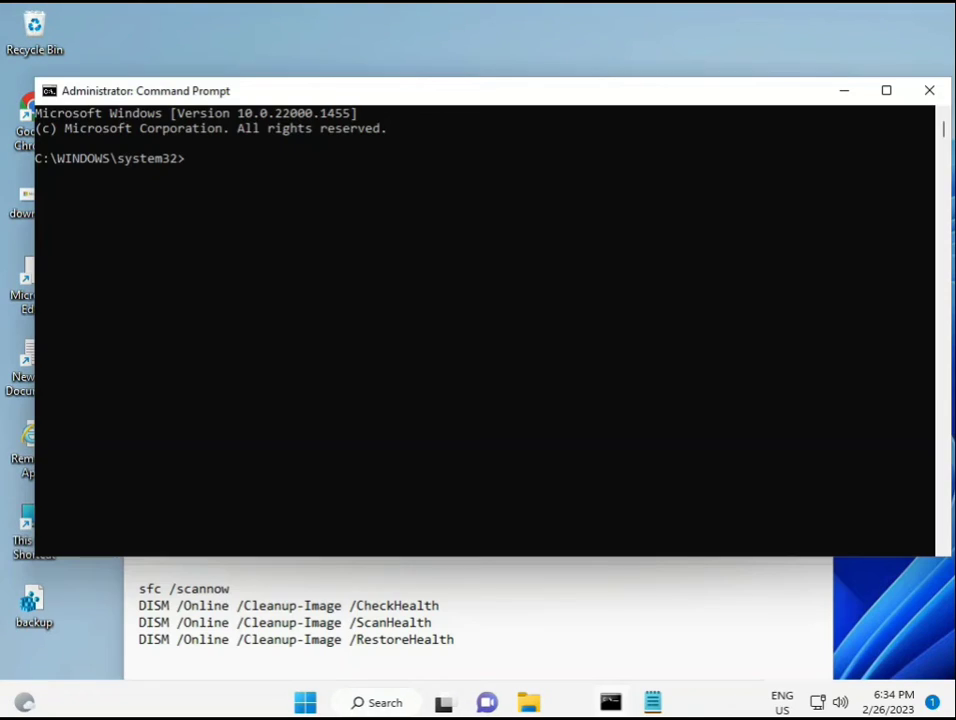
Run sfc /scannow in the elevated Command Prompt; it finds no integrity violations
{"action": "left_click", "coordinate": [248, 214]}
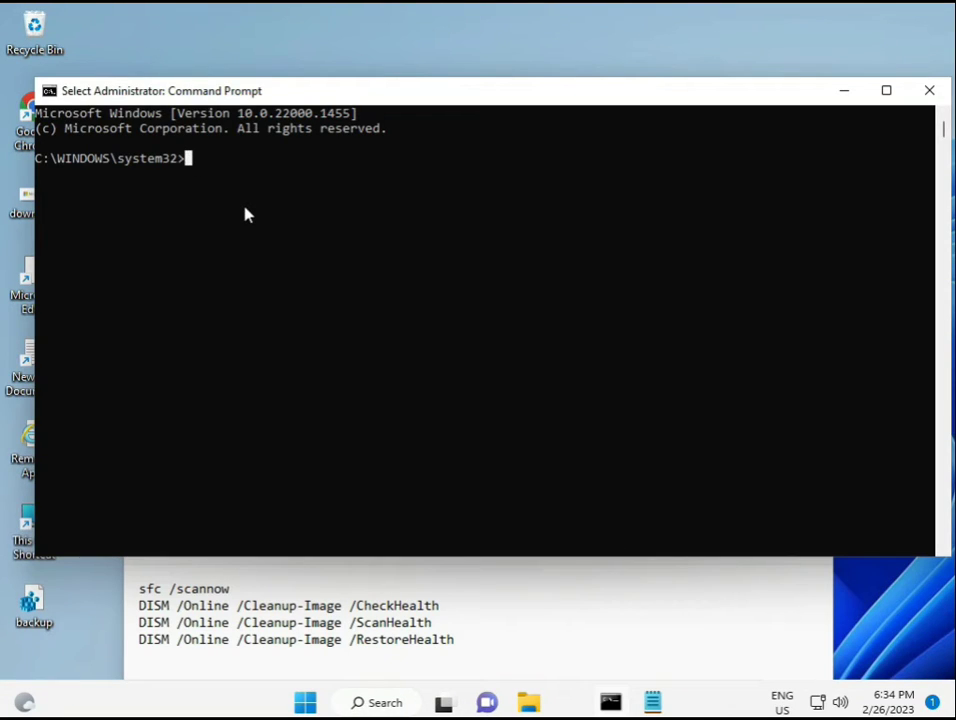
{"action": "type", "text": "sc"}
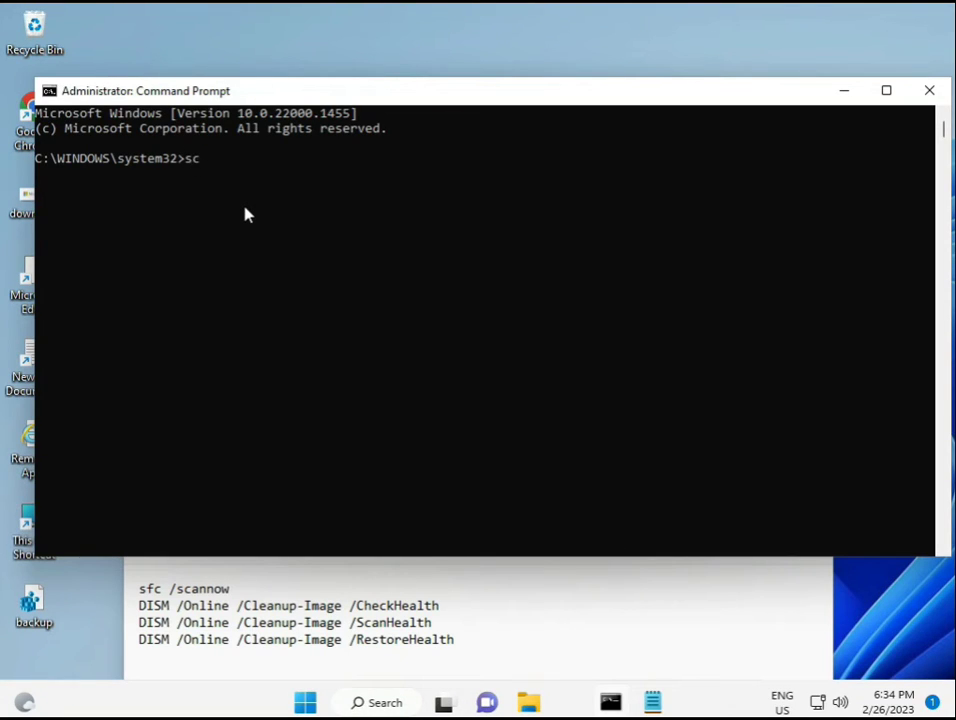
{"action": "type", "text": "sfc"}
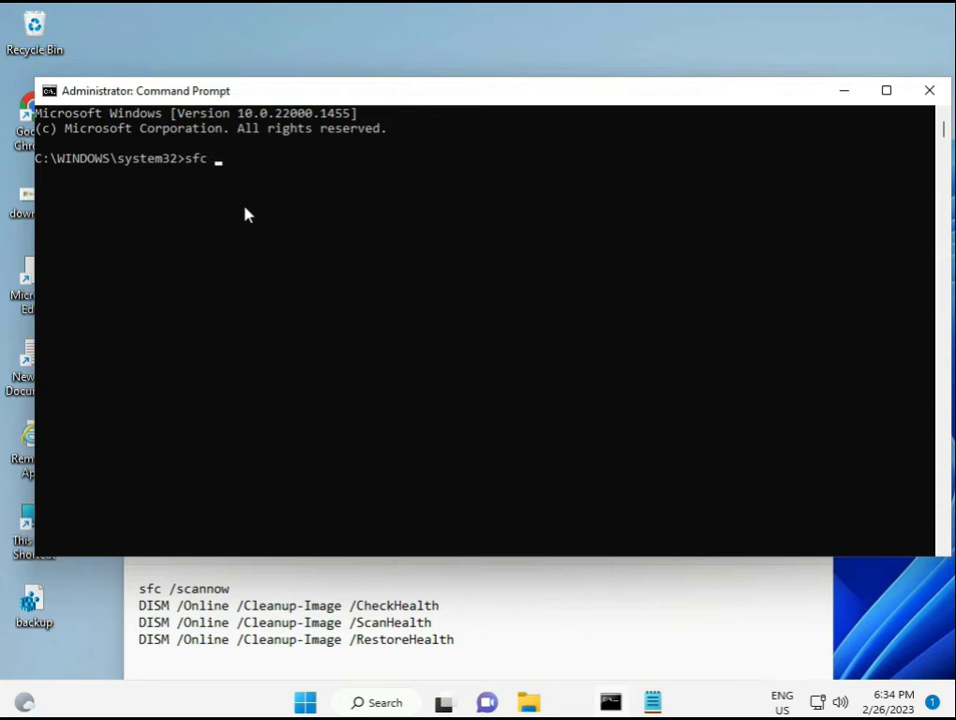
{"action": "type", "text": "/sca"}
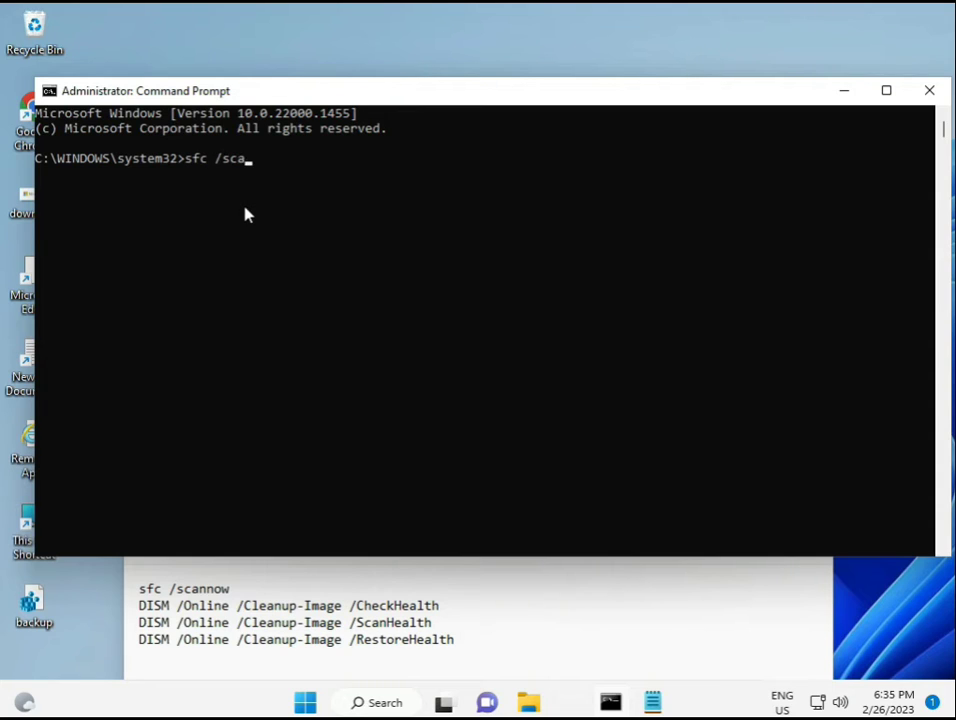
{"action": "type", "text": "nnow"}
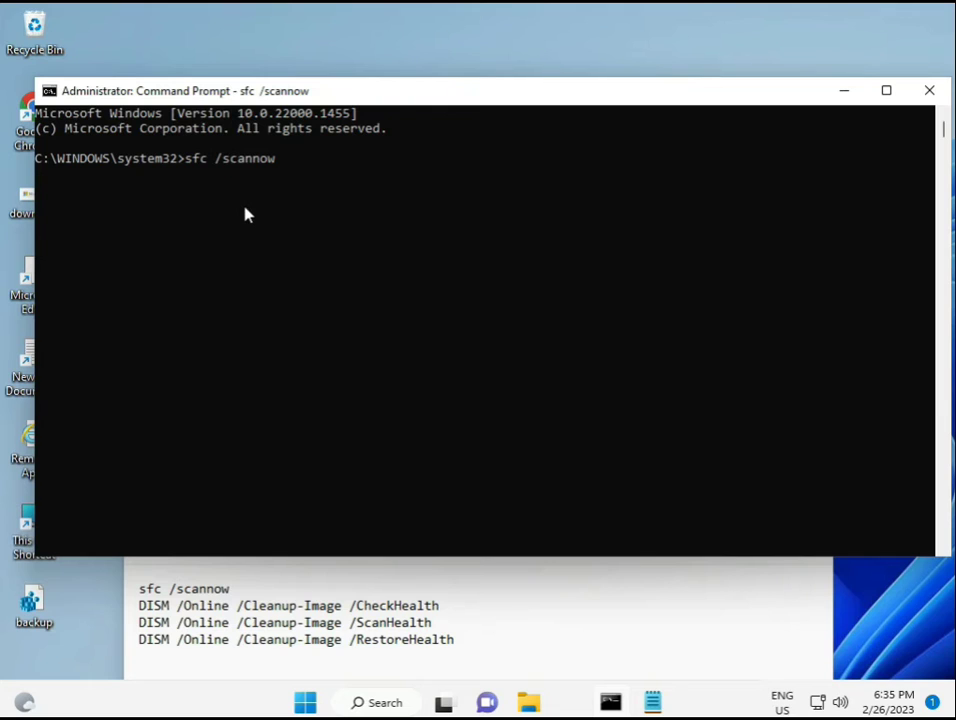
{"action": "key", "text": "Return"}
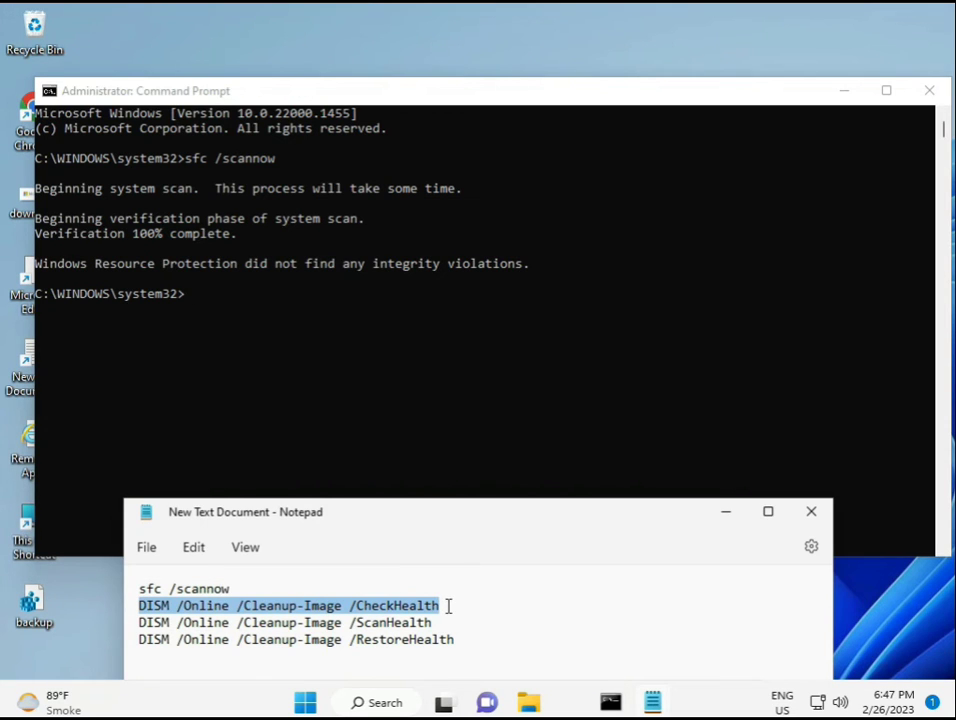
{"action": "mouse_move", "coordinate": [200, 354]}
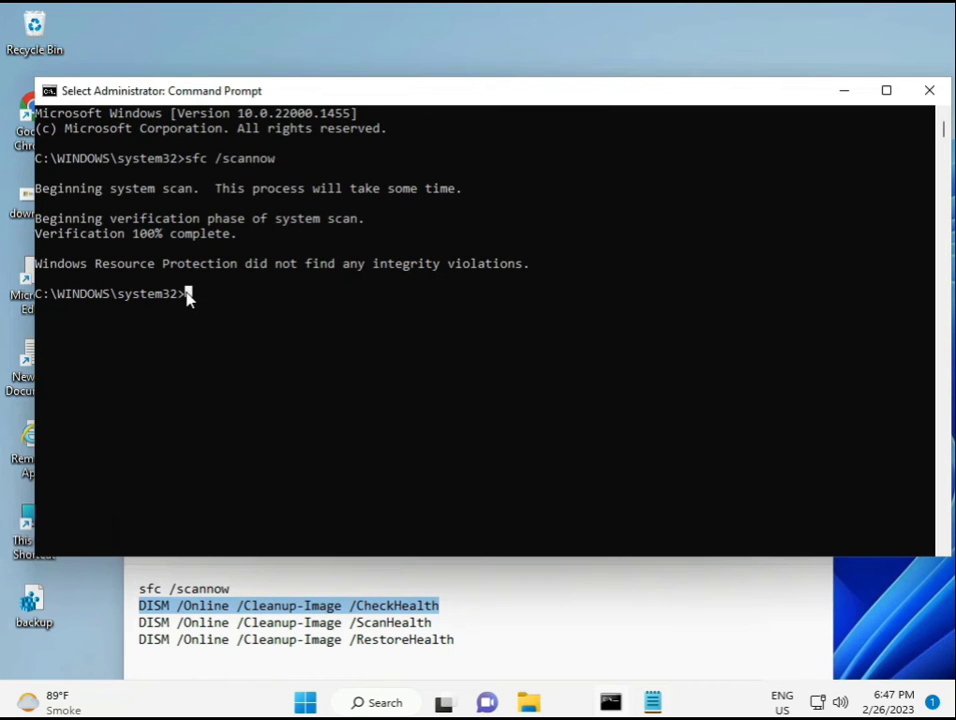
Run DISM /CheckHealth and /ScanHealth via Edit > Paste, both reporting no component store corruption
{"action": "right_click", "coordinate": [160, 90]}
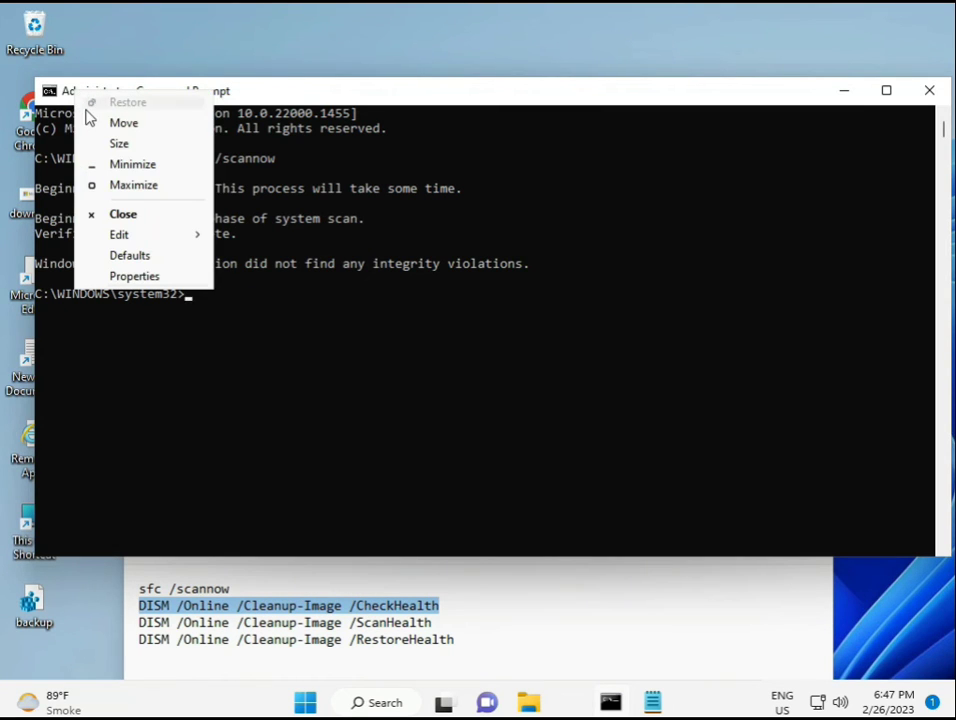
{"action": "left_click", "coordinate": [120, 234]}
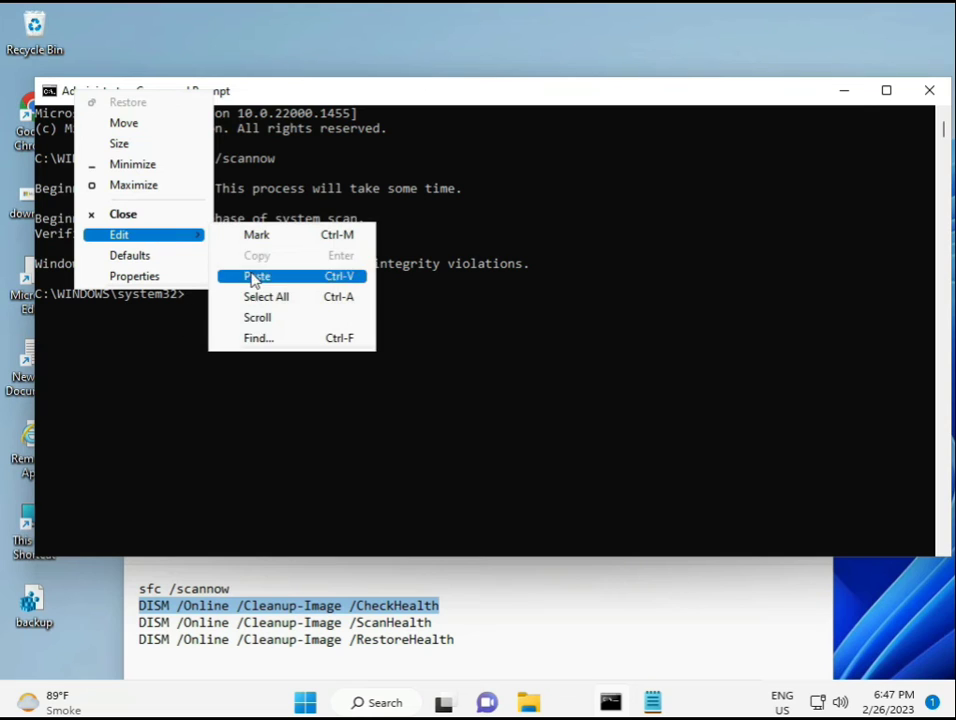
{"action": "left_click", "coordinate": [256, 276]}
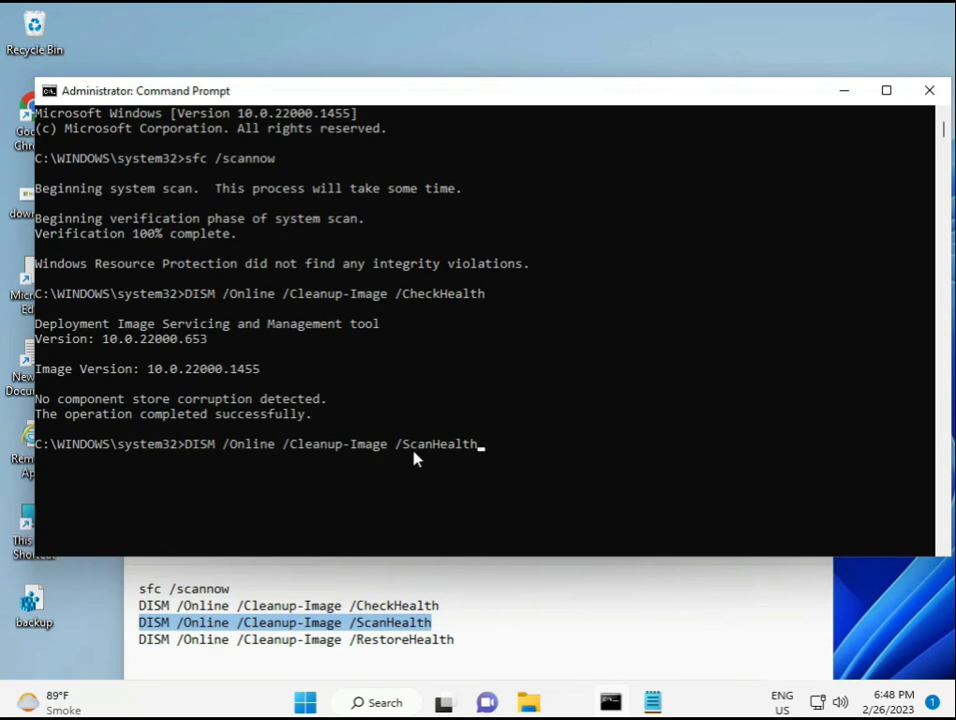
{"action": "key", "text": "Return"}
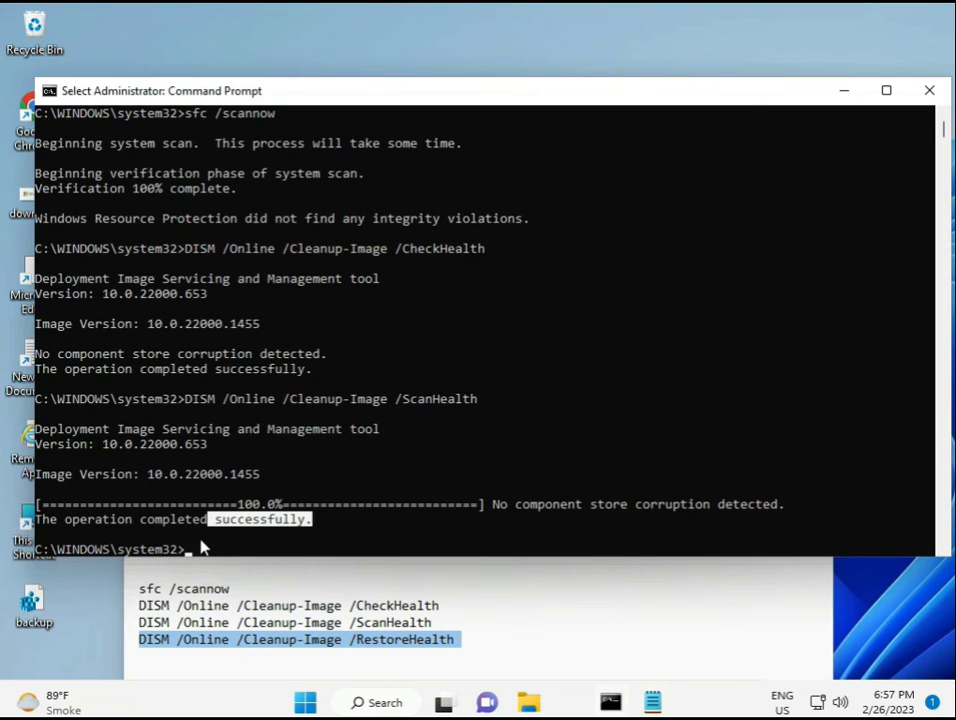
{"action": "left_click", "coordinate": [190, 548]}
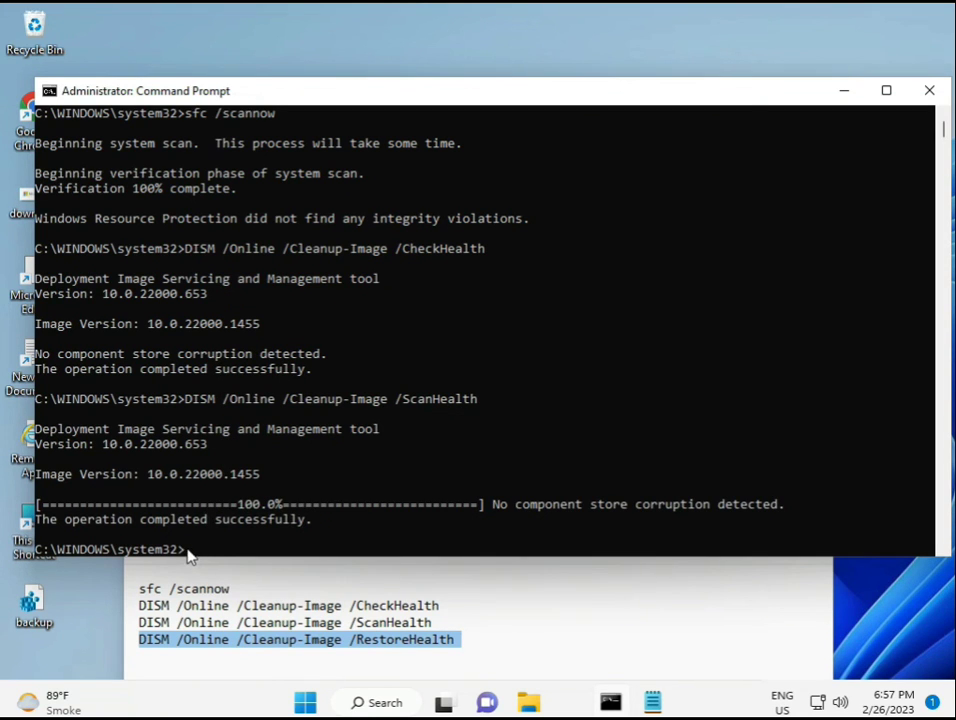